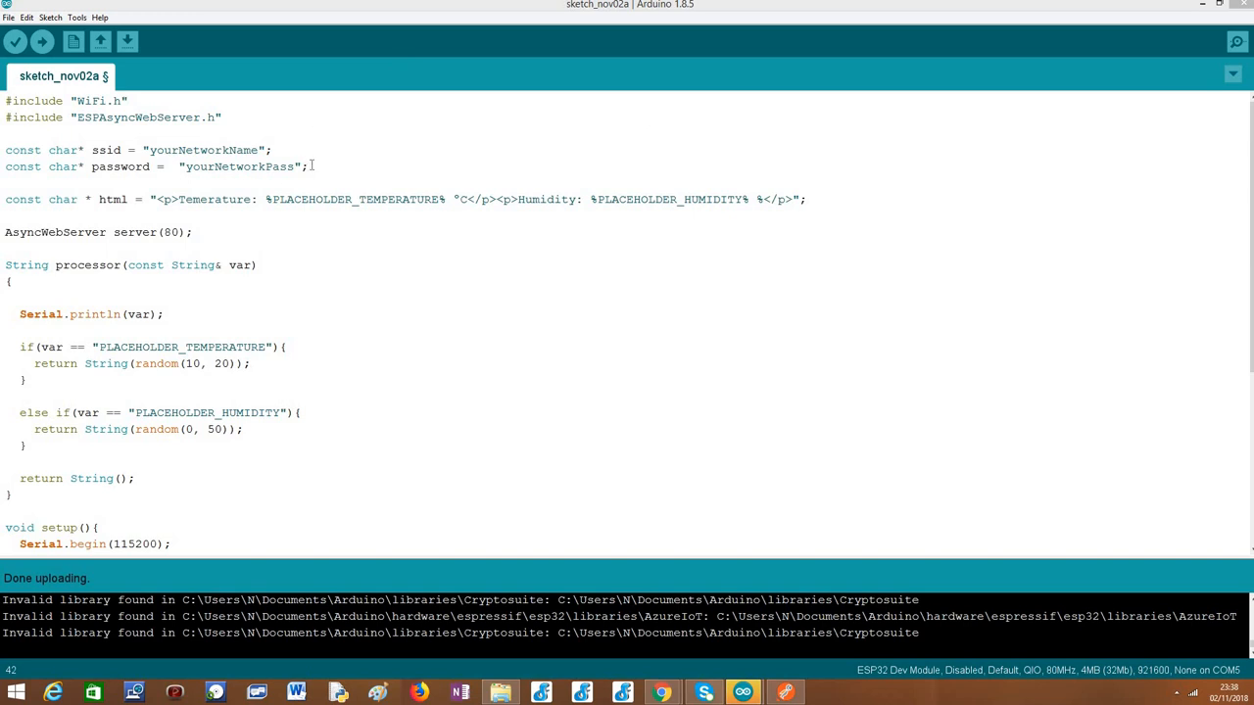
# Highlight the sketch's include lines and the Wi-Fi SSID/password credentials.
pyautogui.moveTo(4, 100); pyautogui.dragTo(312, 164)
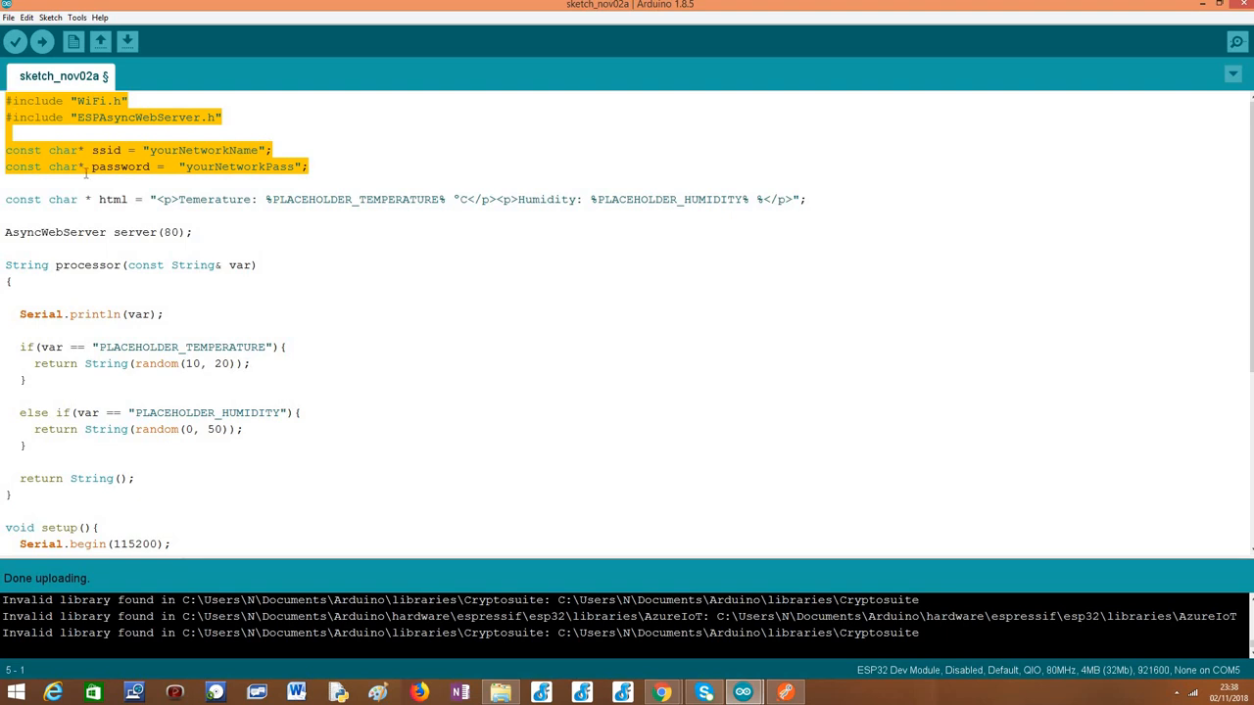
pyautogui.click(212, 200)
pyautogui.write('p')
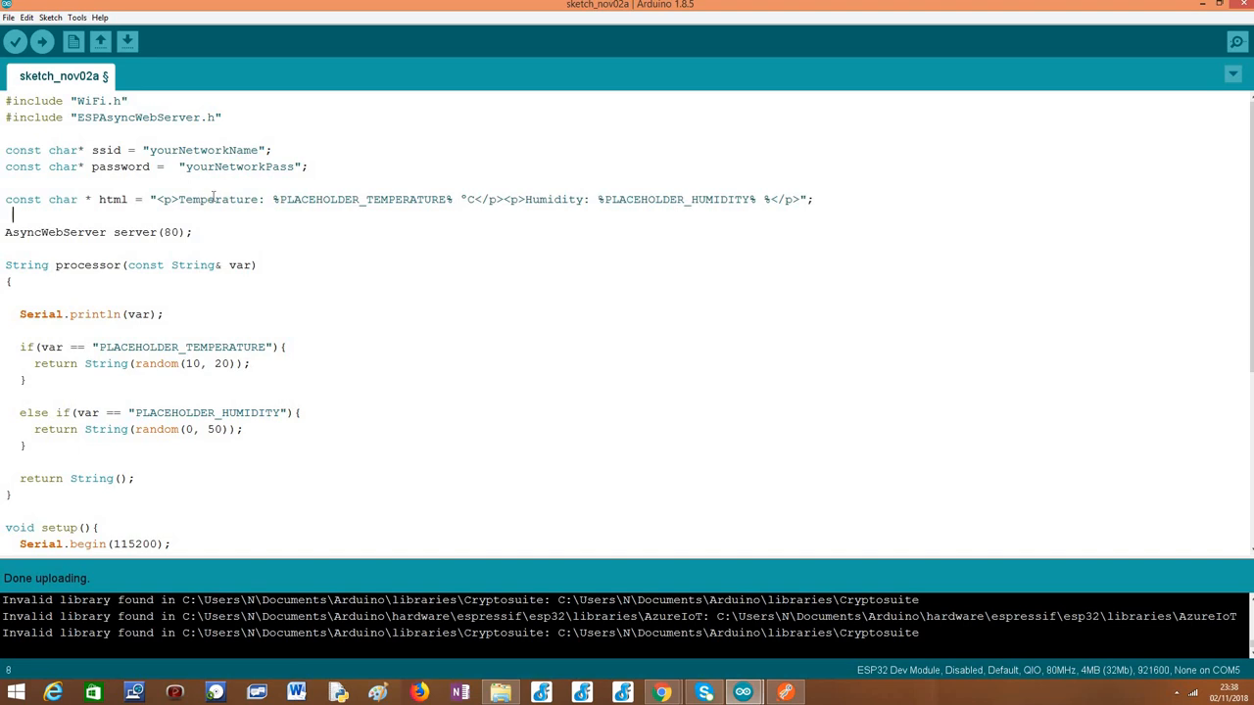
pyautogui.click(813, 200)
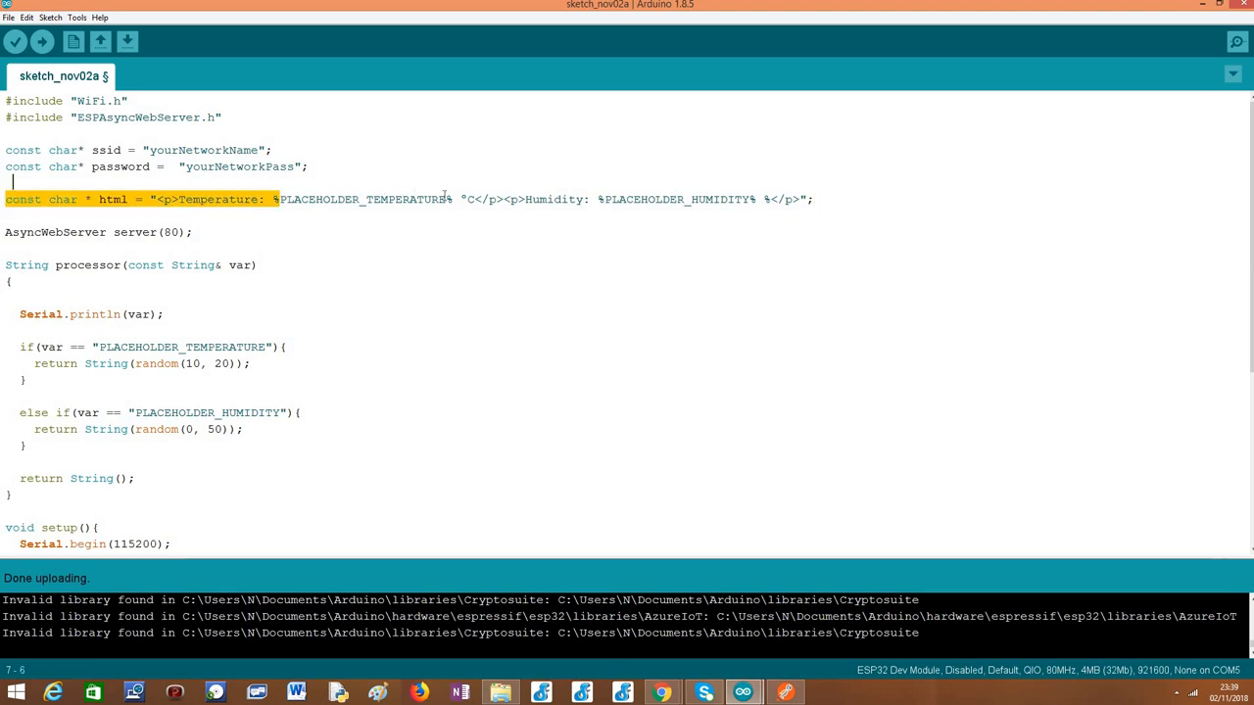
# Point out the PLACEHOLDER_TEMPERATURE and PLACEHOLDER_HUMIDITY names inside the HTML string.
pyautogui.doubleClick(362, 200)
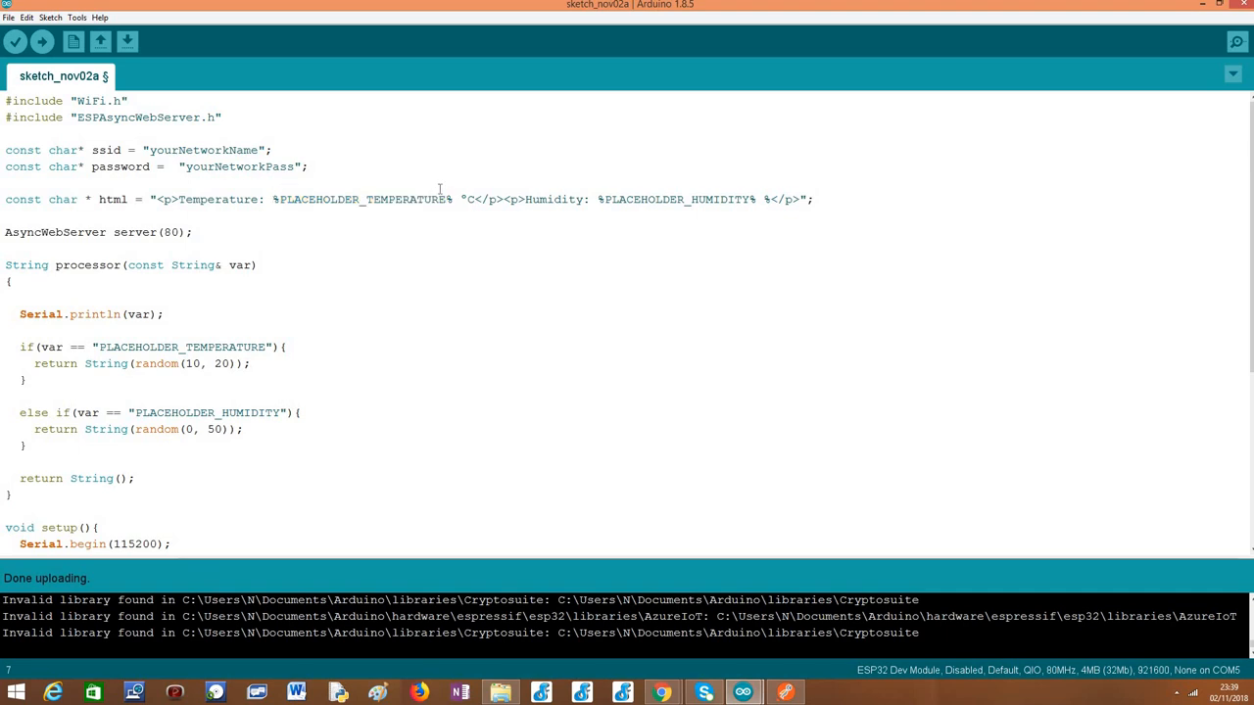
pyautogui.doubleClick(363, 200)
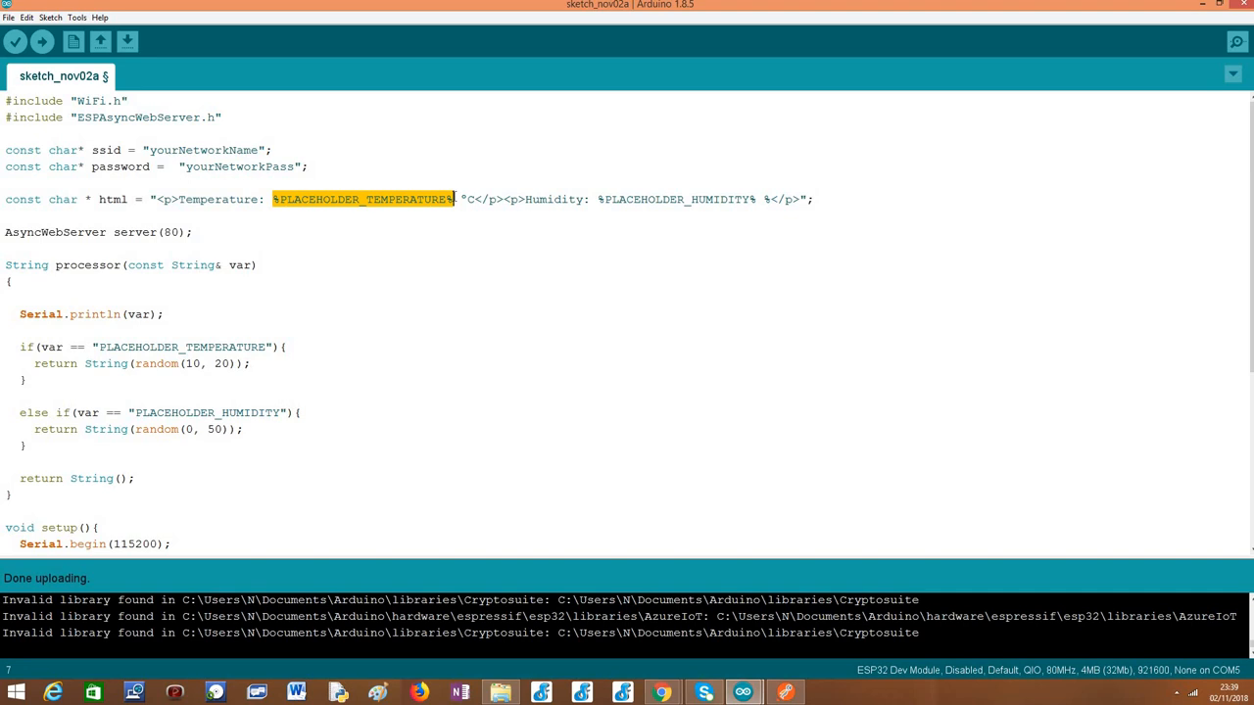
pyautogui.click(459, 200)
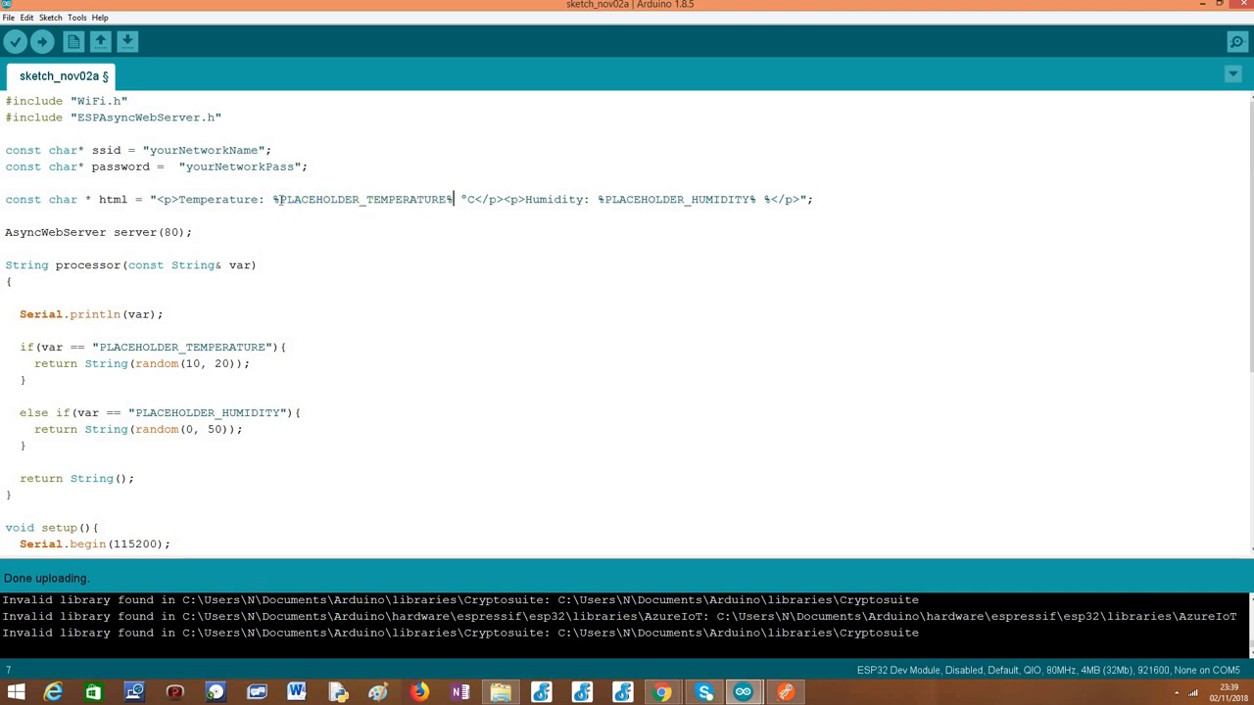
pyautogui.doubleClick(363, 200)
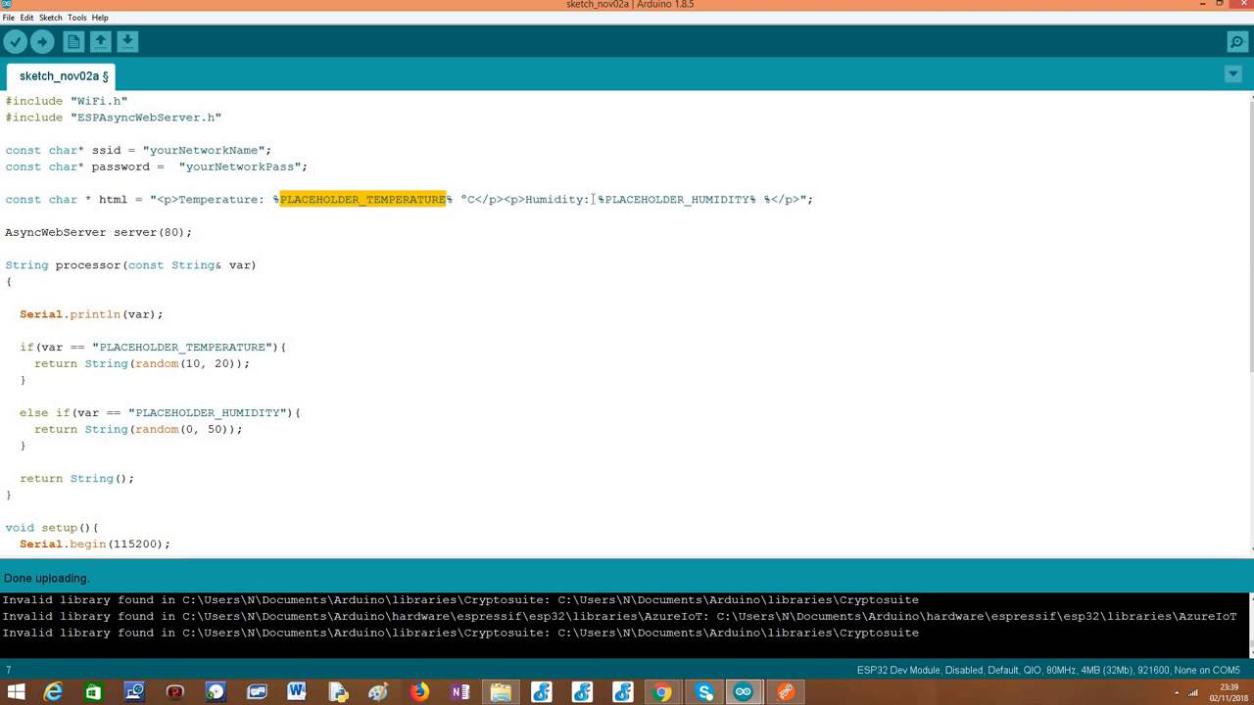
pyautogui.doubleClick(670, 200)
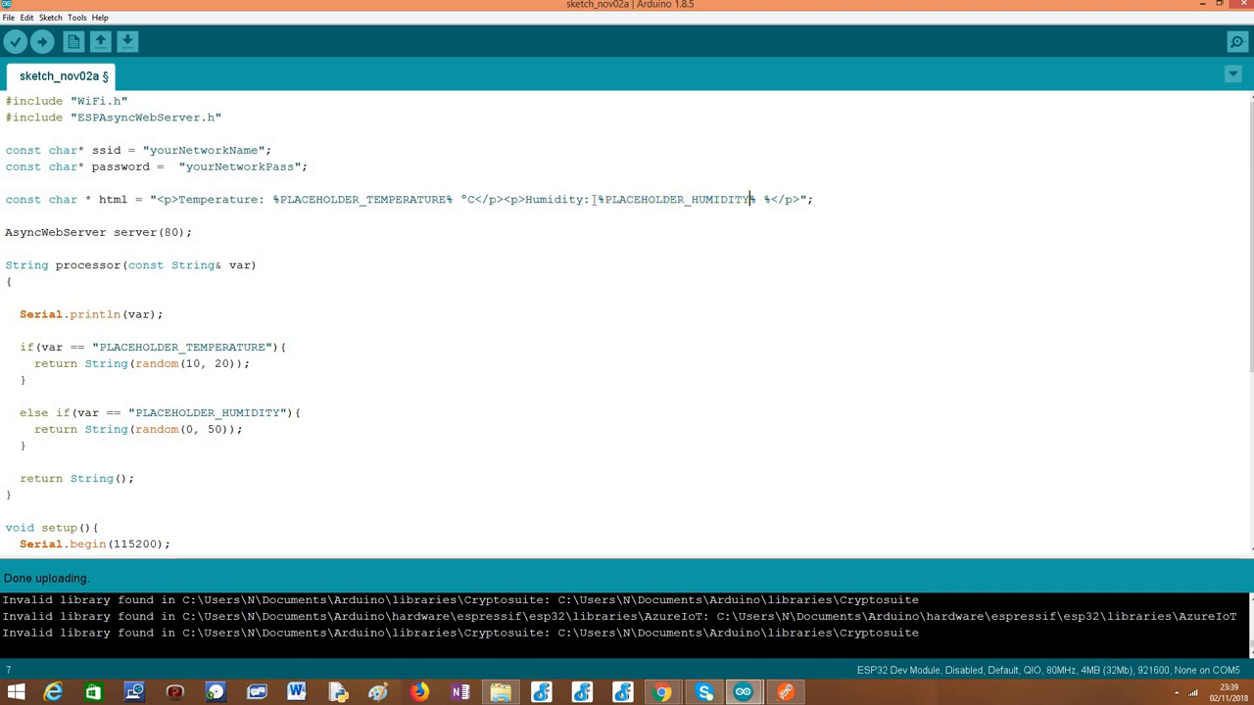
pyautogui.doubleClick(674, 200)
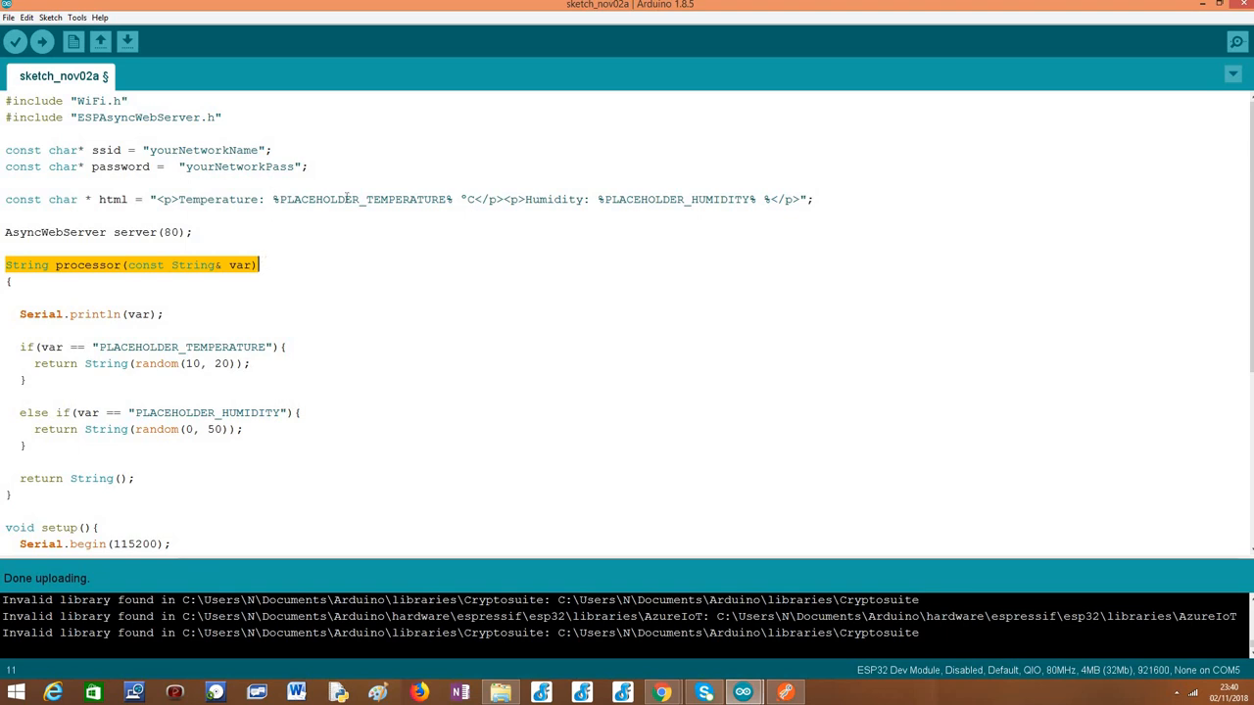
pyautogui.doubleClick(362, 200)
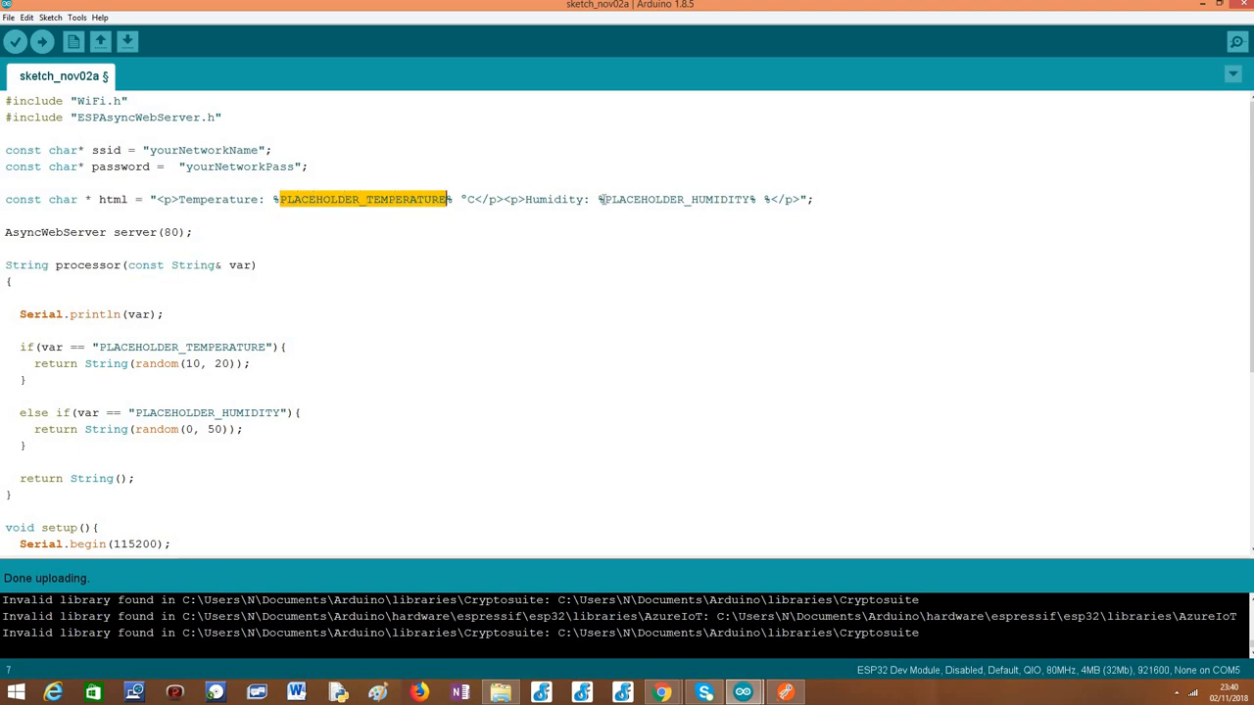
pyautogui.doubleClick(676, 200)
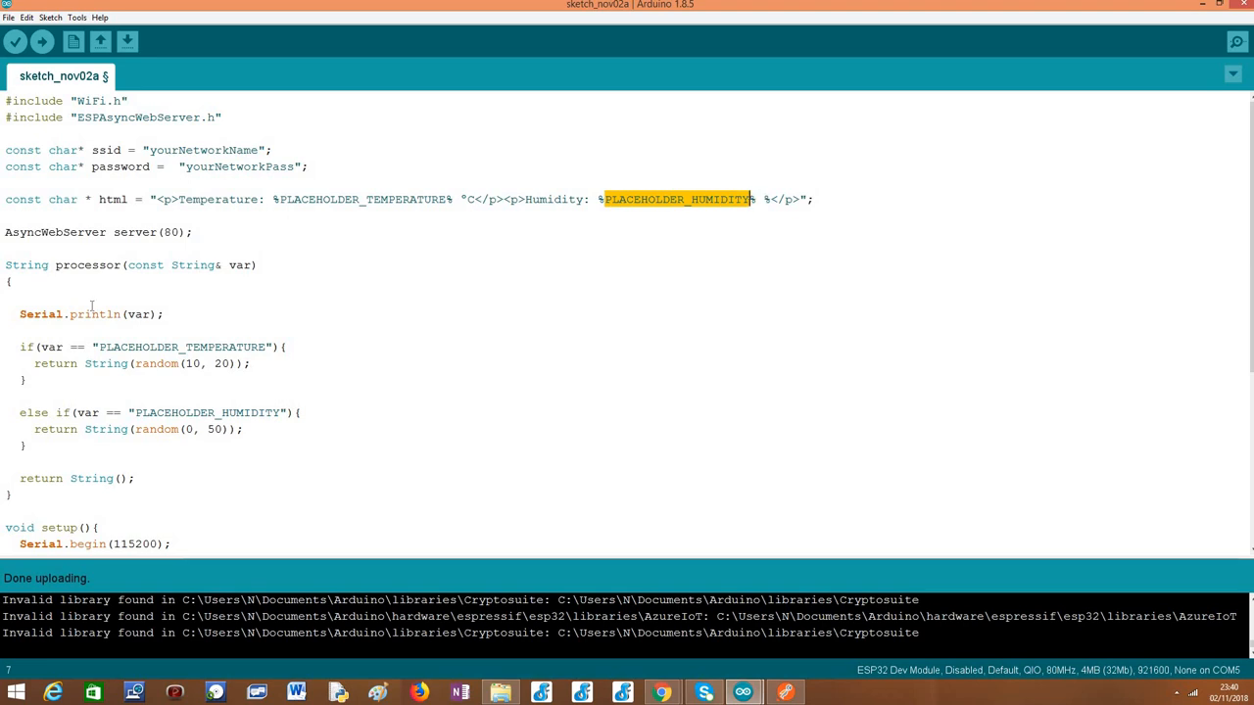
# Highlight the processor function header, its var parameter and the placeholder names it receives.
pyautogui.click(4, 271)
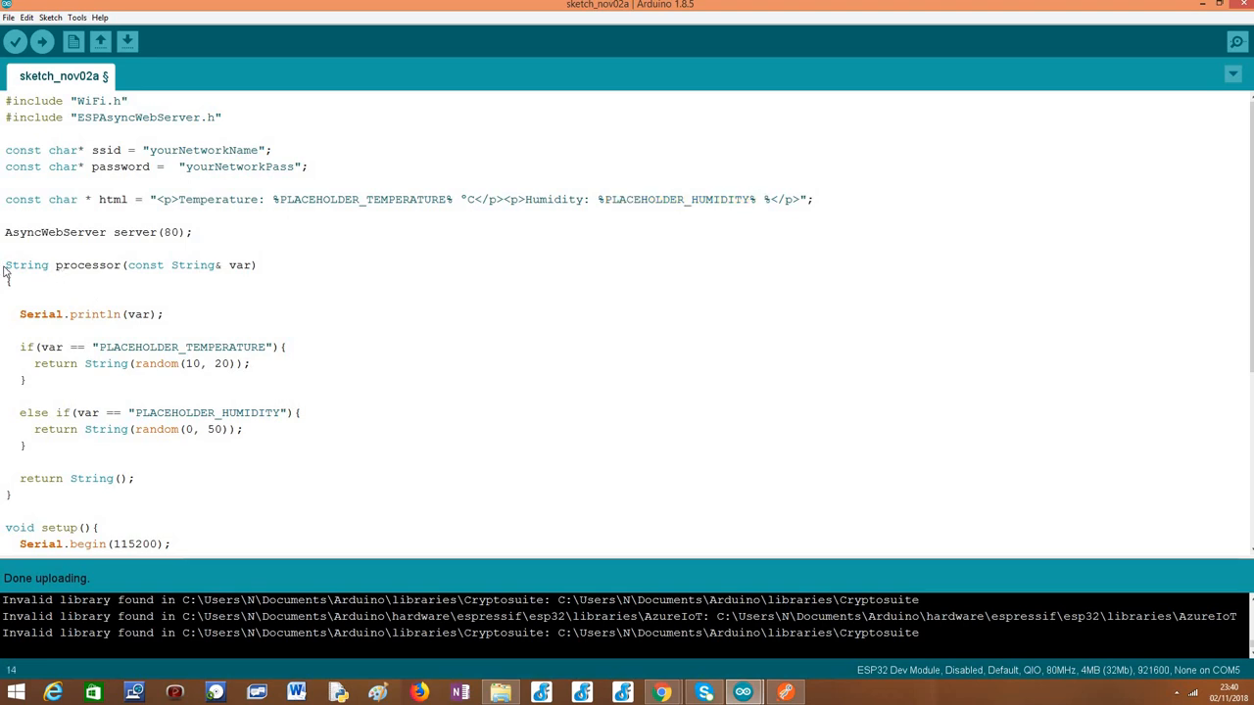
pyautogui.tripleClick(127, 264)
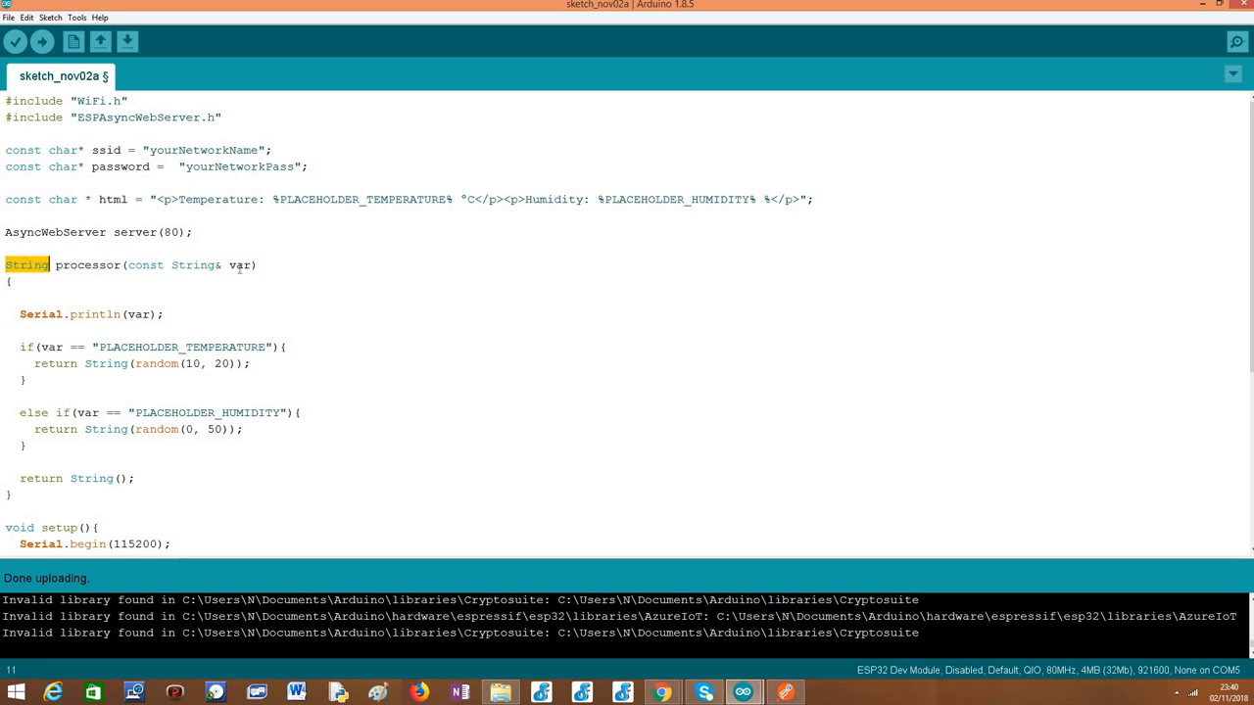
pyautogui.doubleClick(239, 264)
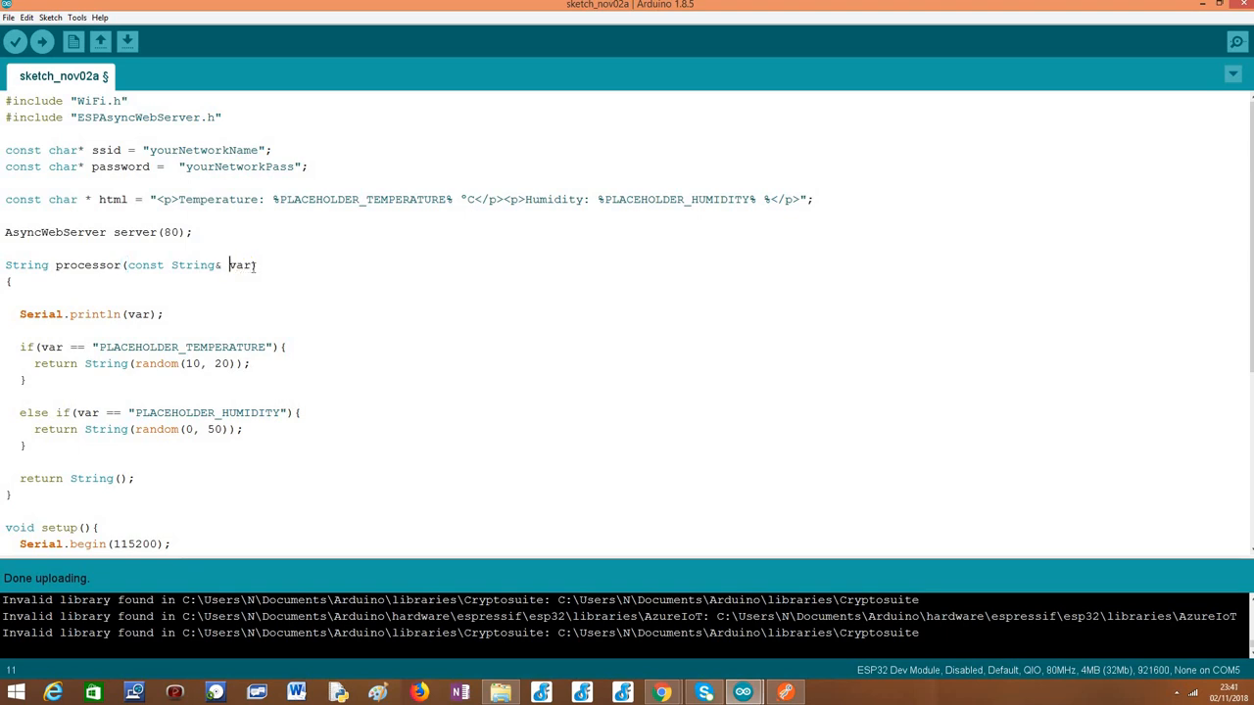
pyautogui.doubleClick(239, 264)
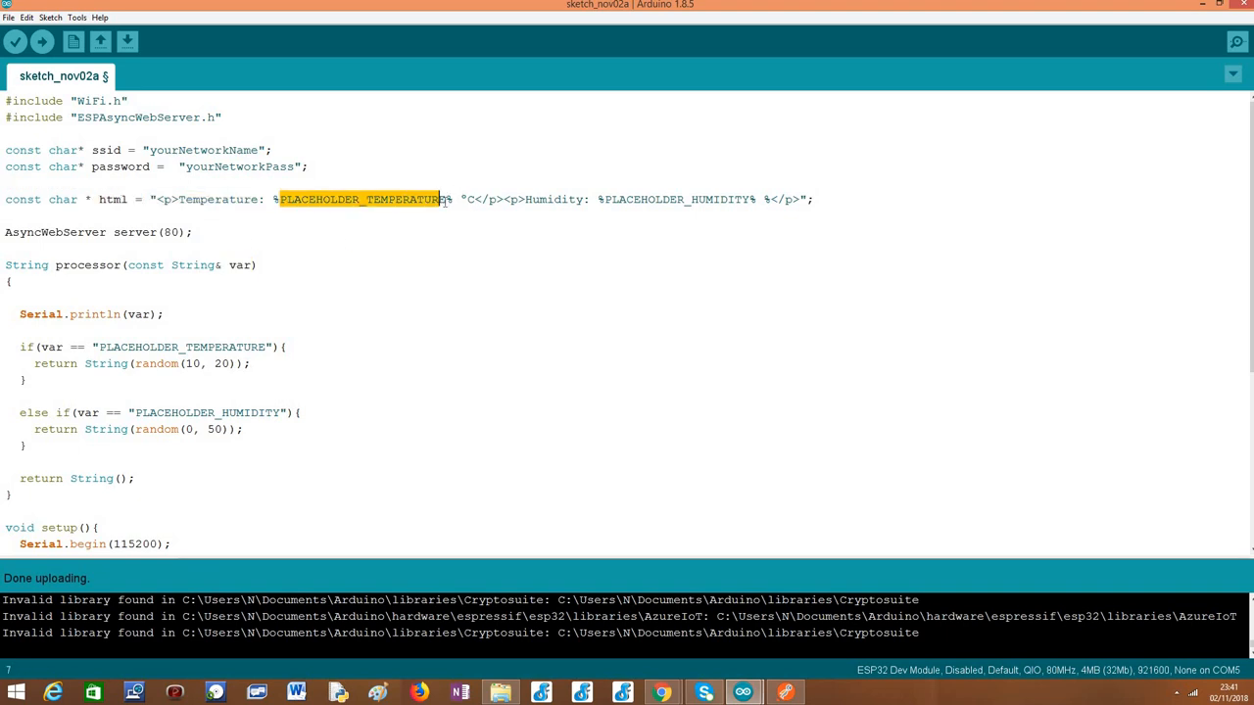
pyautogui.click(607, 200)
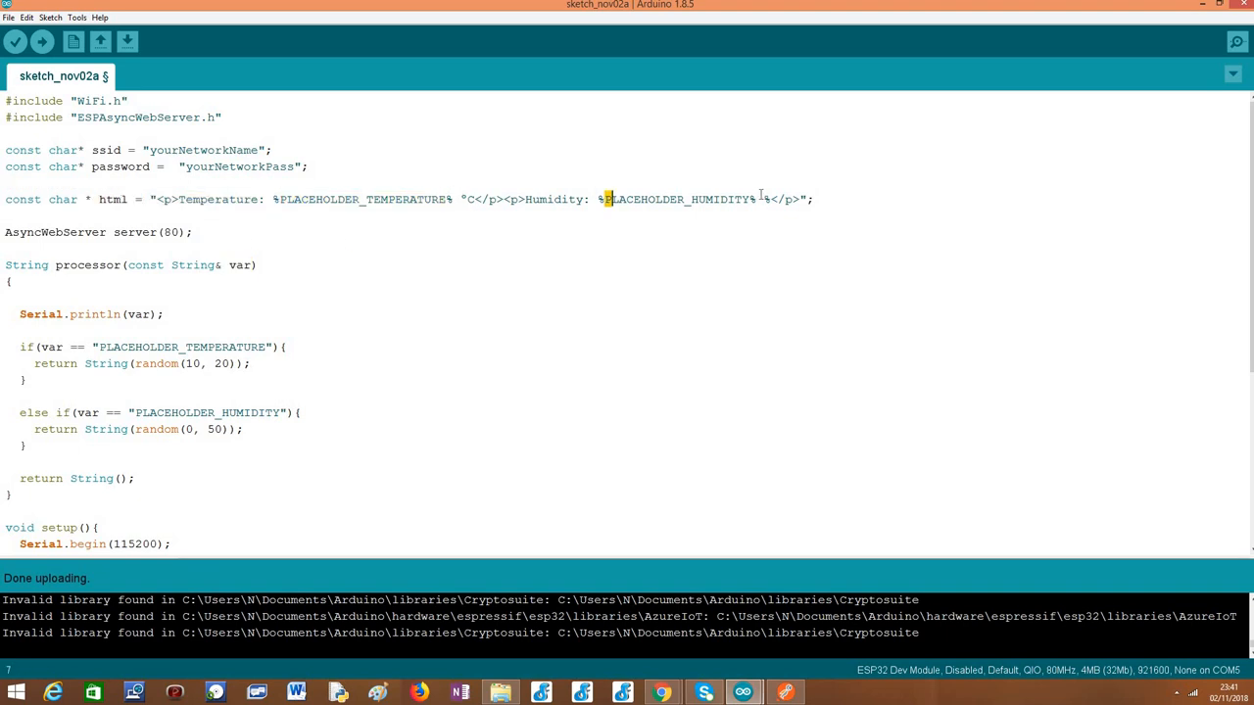
pyautogui.doubleClick(676, 200)
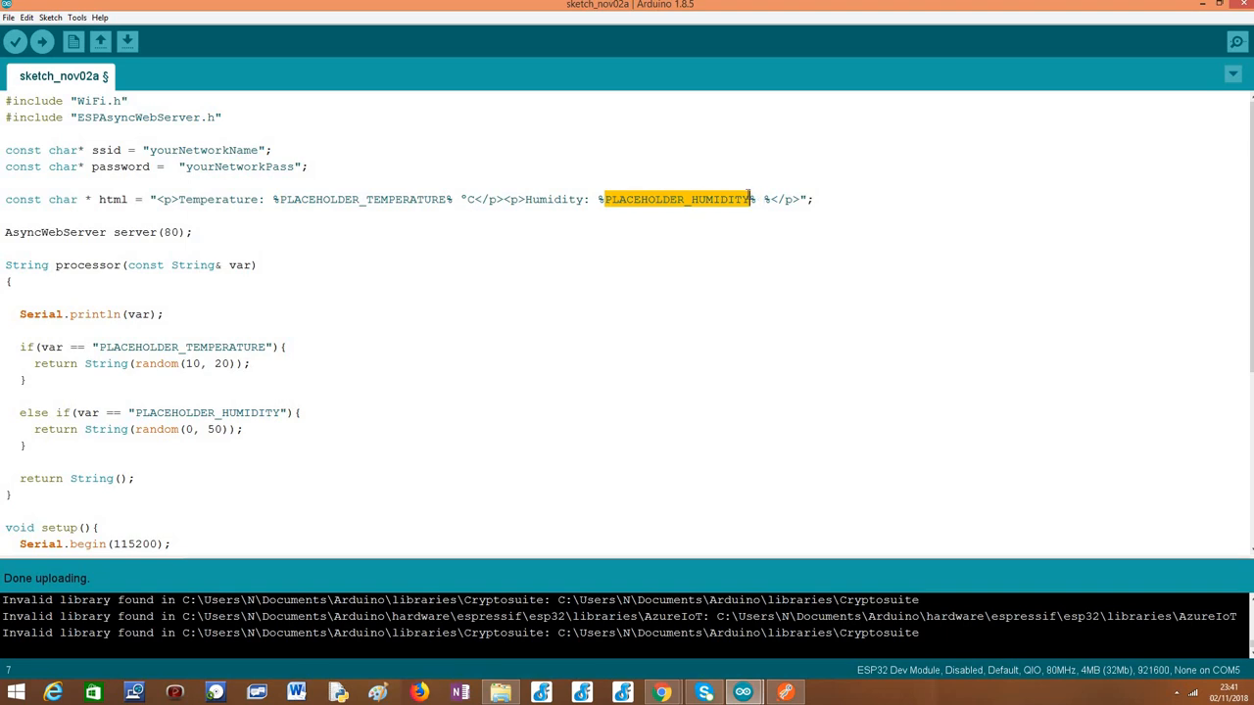
pyautogui.click(752, 200)
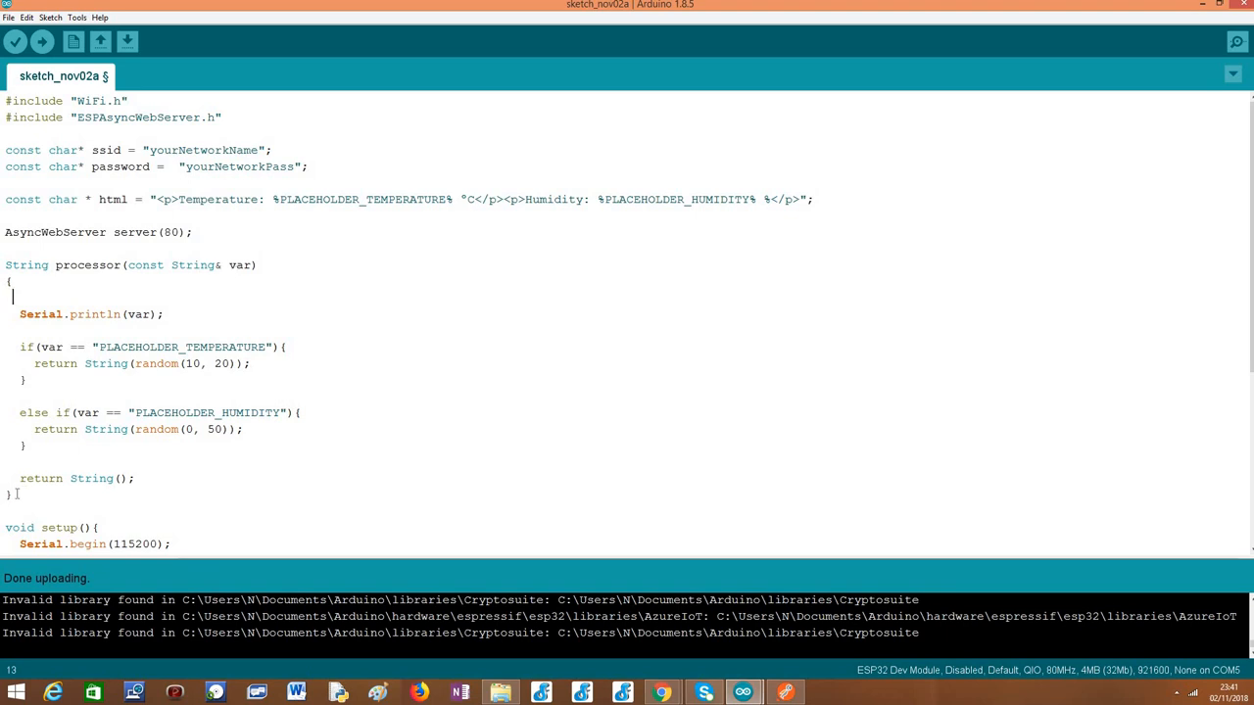
# Walk through the temperature and humidity comparisons in processor and the fallback empty-string return.
pyautogui.moveTo(10, 264); pyautogui.dragTo(10, 494)
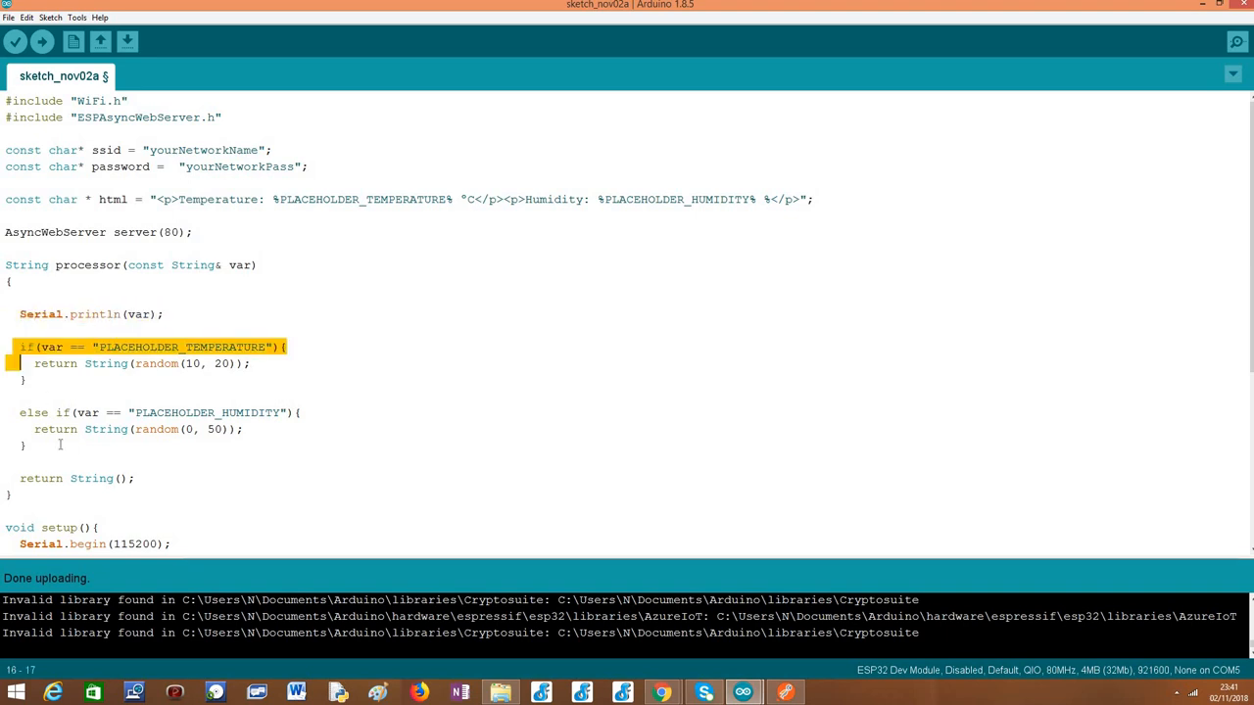
pyautogui.moveTo(19, 347); pyautogui.dragTo(23, 445)
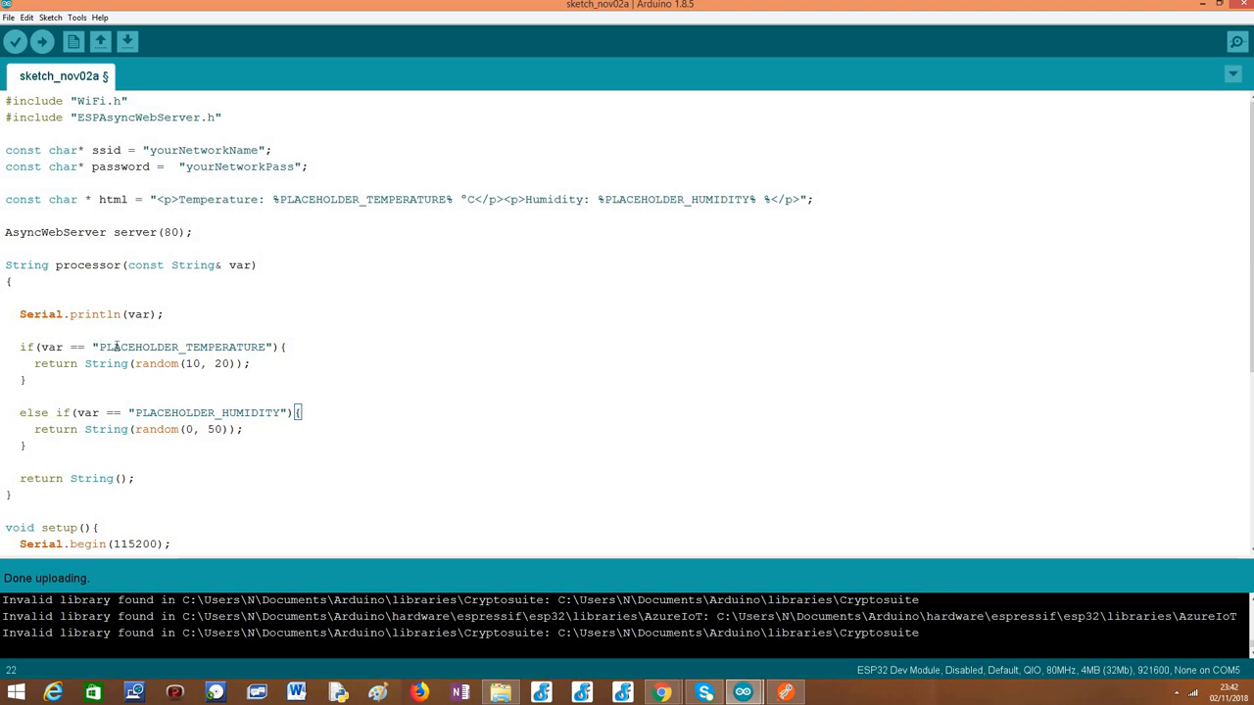
pyautogui.doubleClick(181, 347)
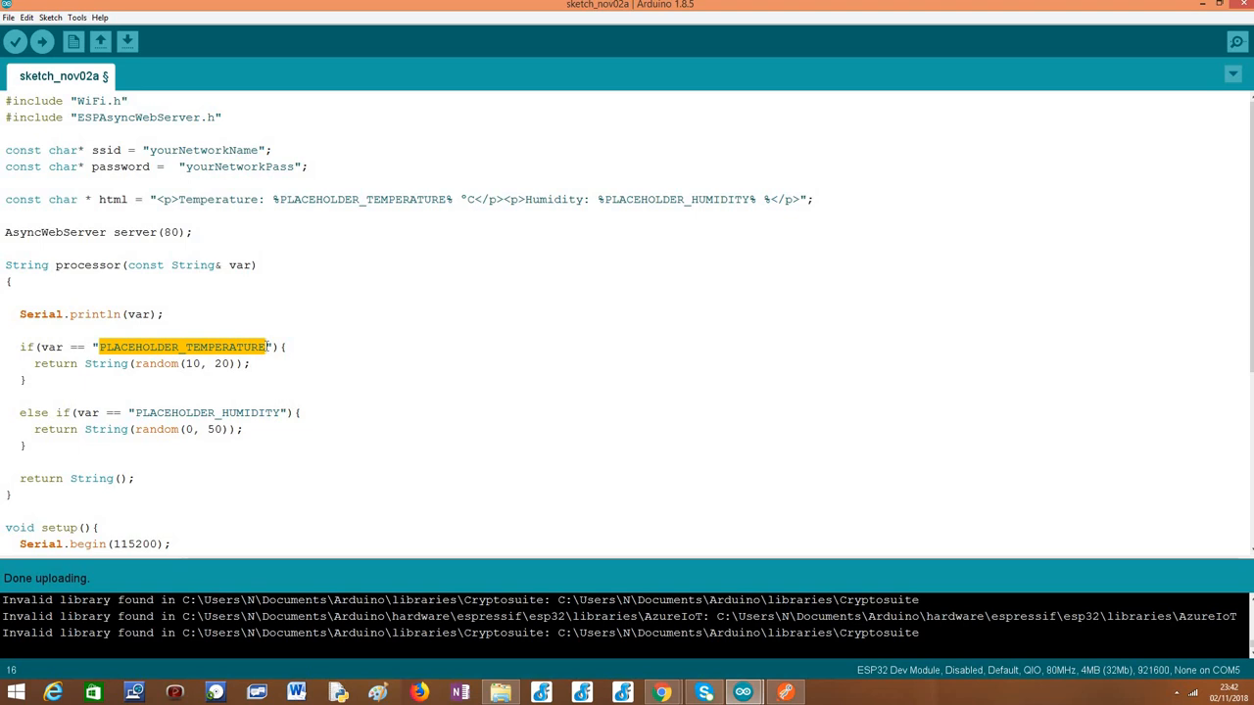
pyautogui.click(265, 346)
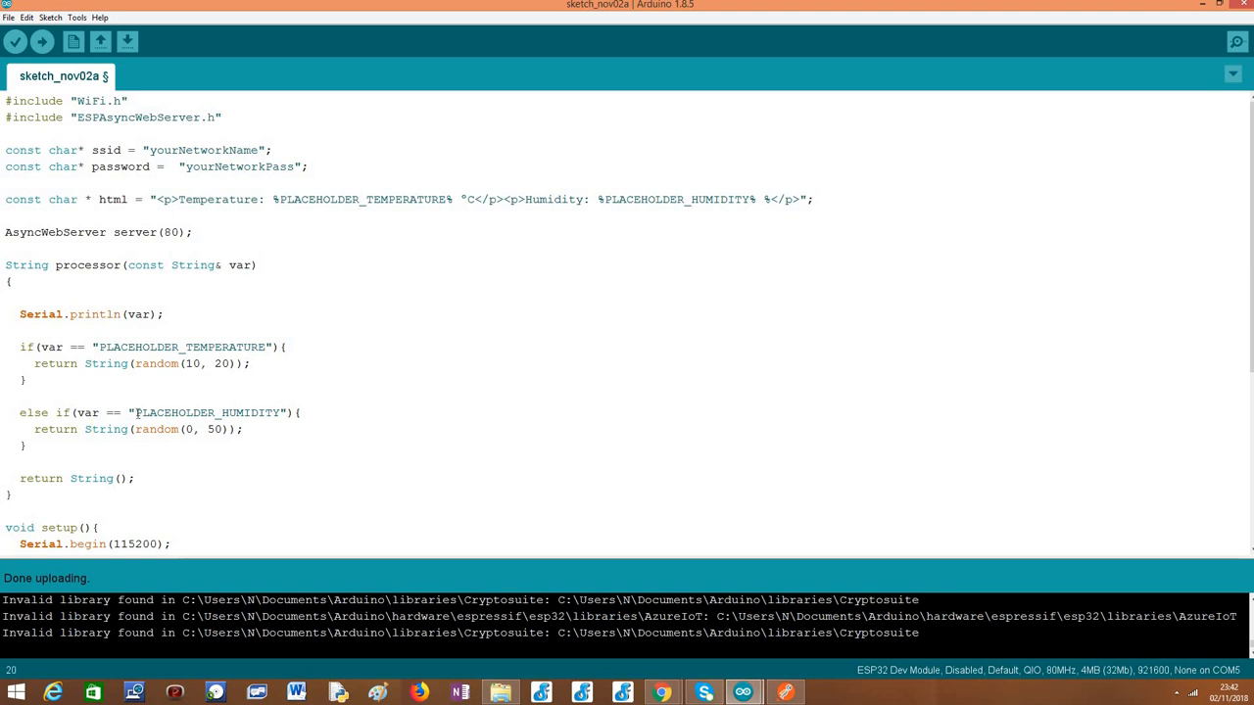
pyautogui.doubleClick(206, 411)
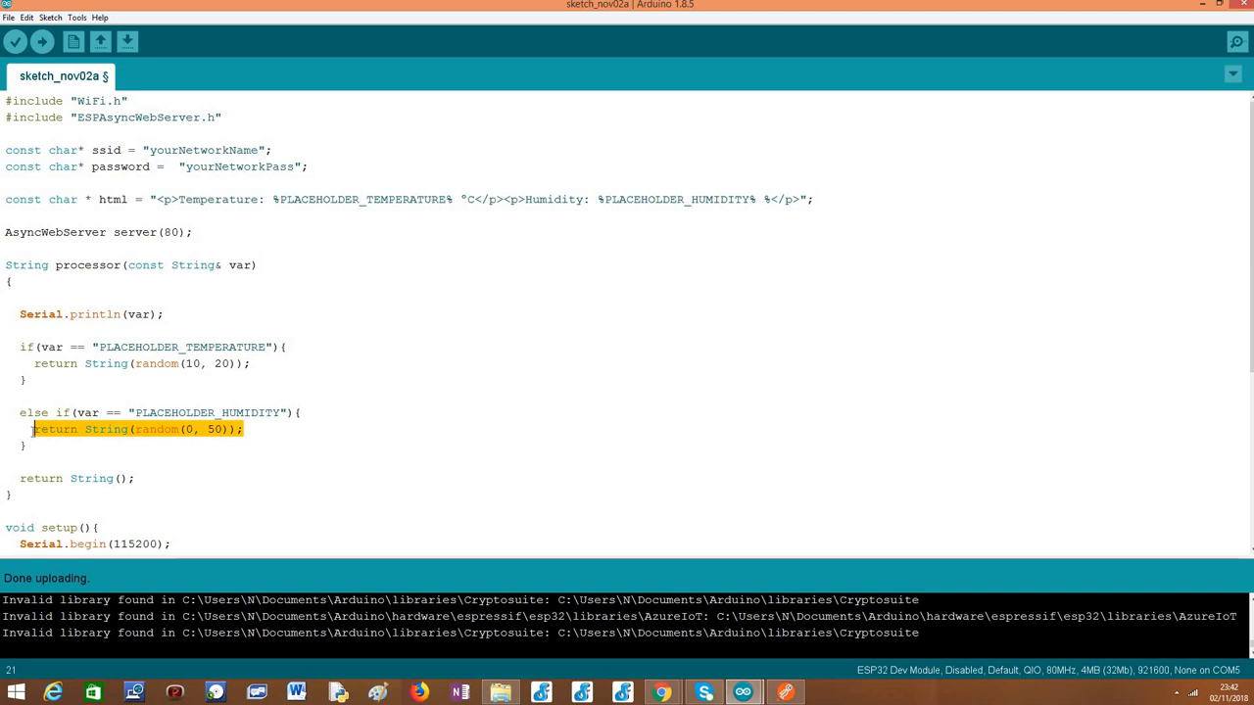
pyautogui.click(88, 429)
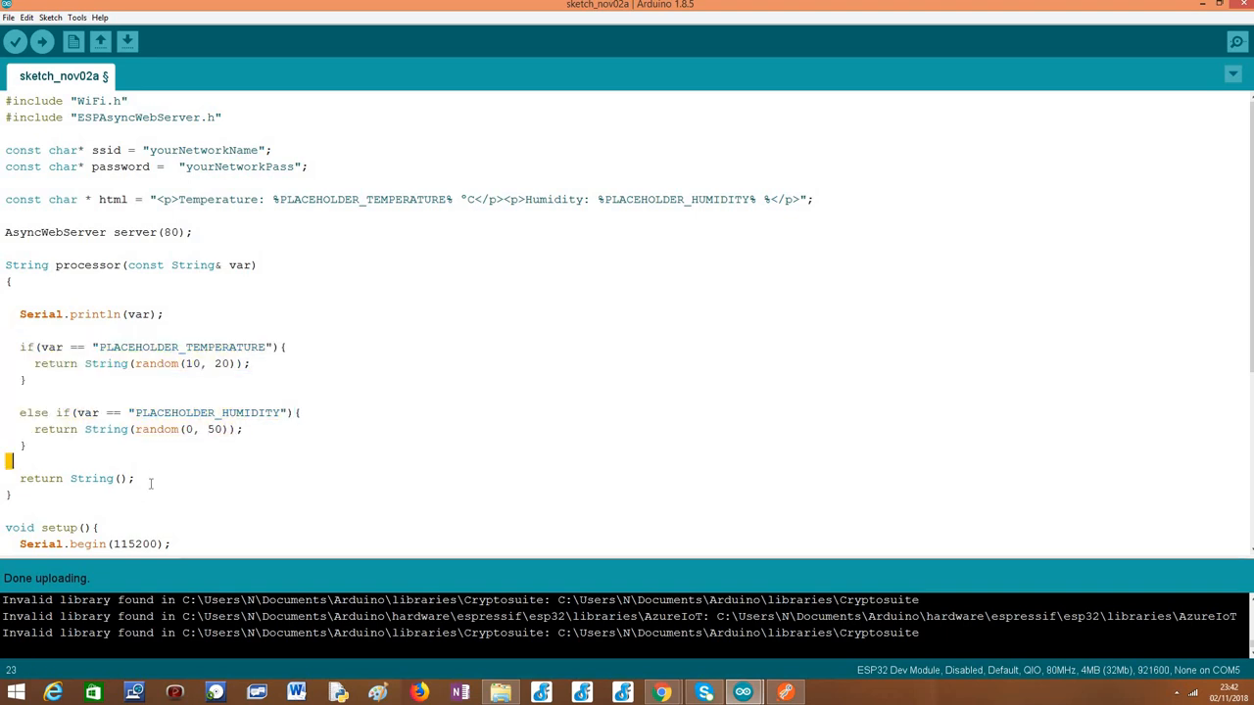
pyautogui.tripleClick(75, 478)
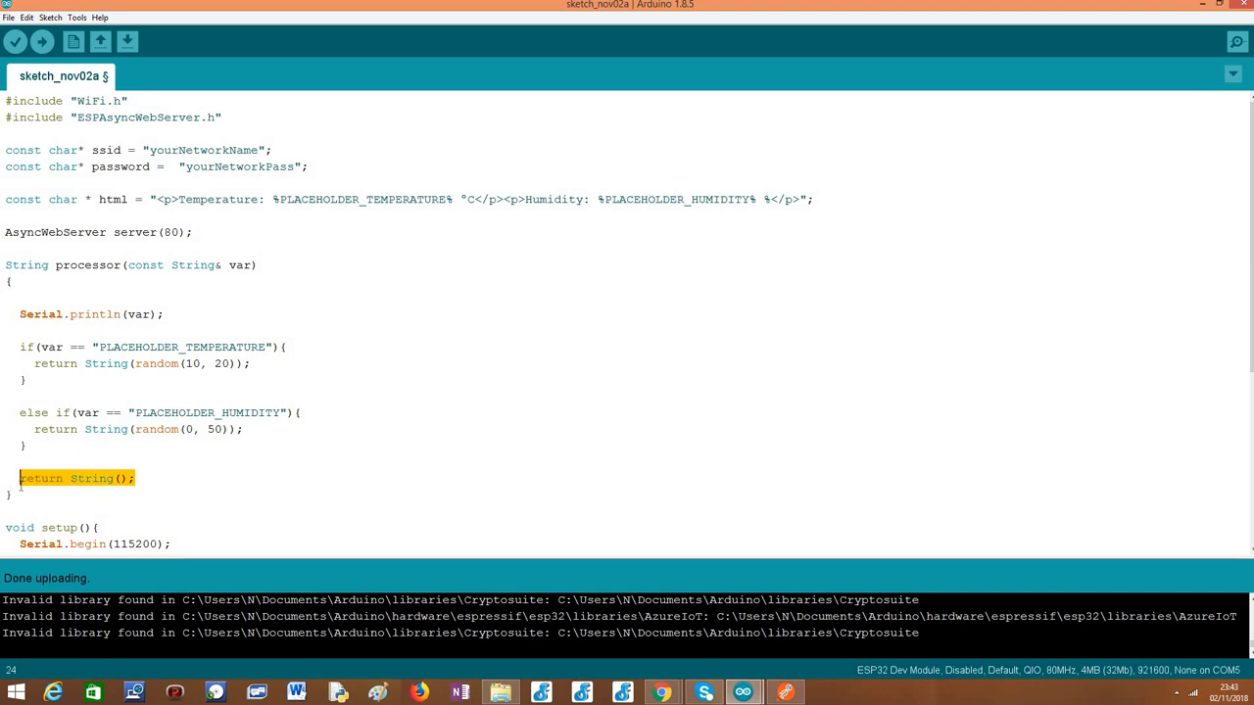
pyautogui.click(43, 443)
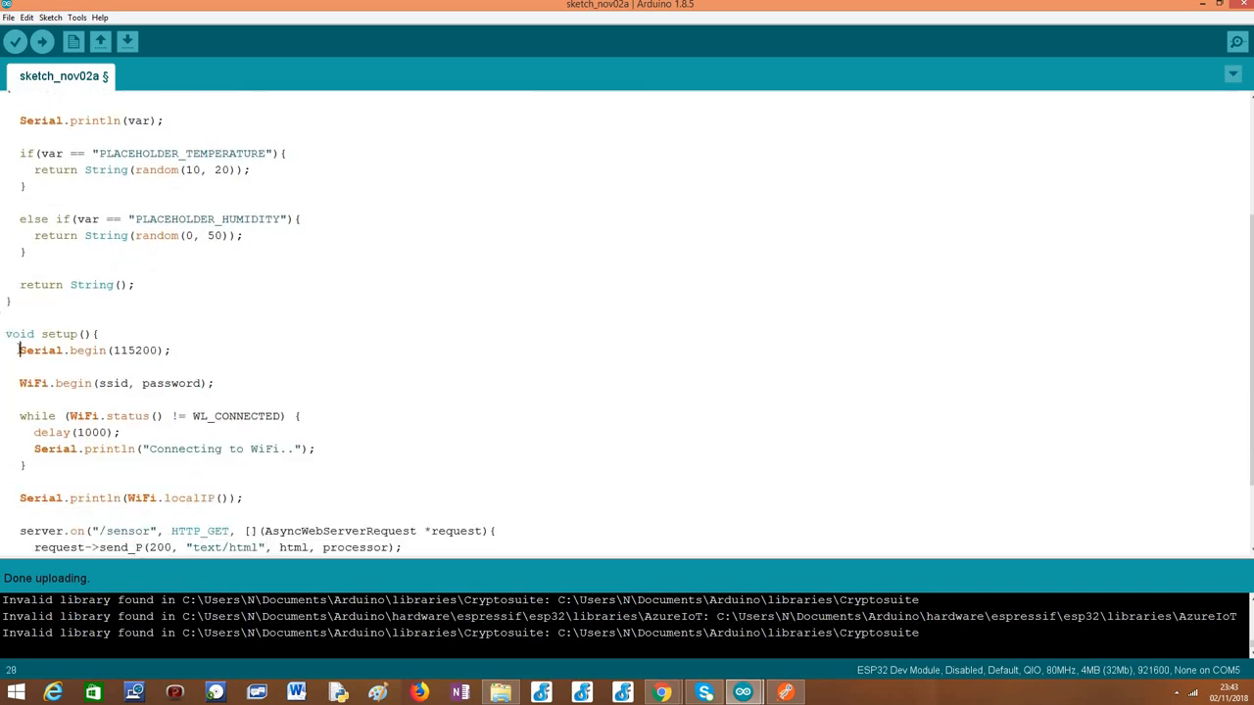
# Highlight the /sensor request handler with its route path and HTTP_GET method.
pyautogui.moveTo(19, 349); pyautogui.dragTo(243, 497)
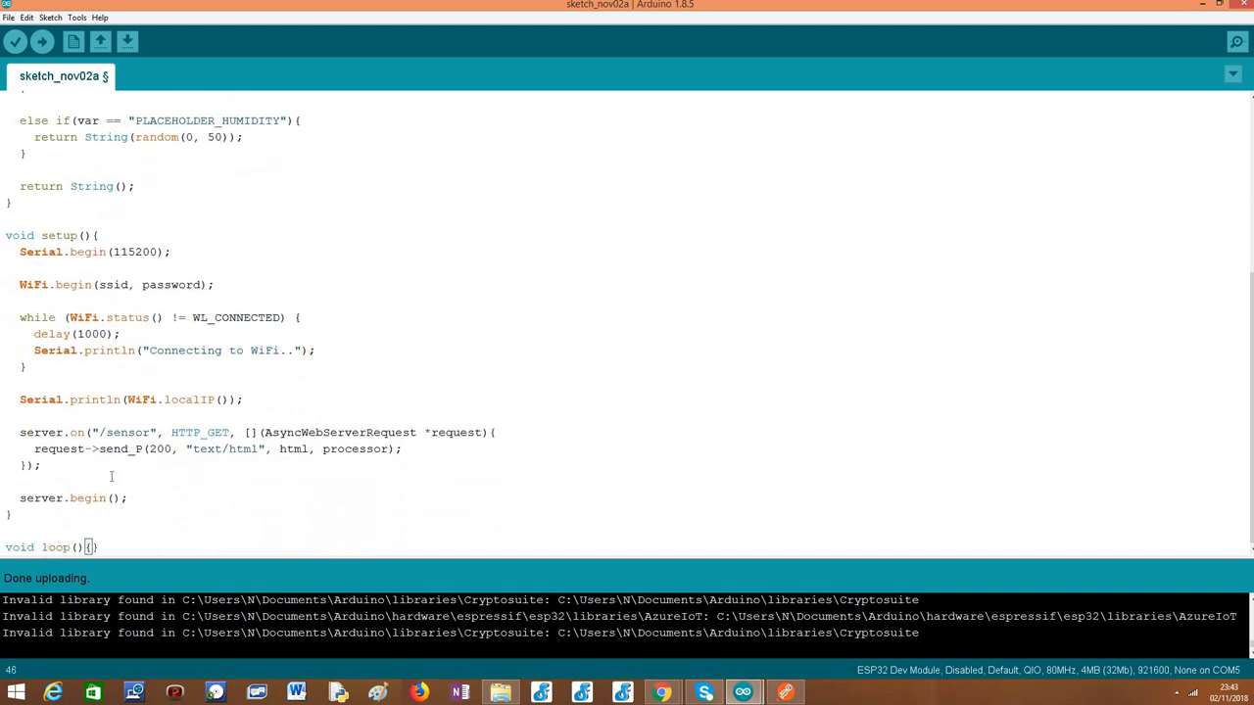
pyautogui.moveTo(19, 433); pyautogui.dragTo(41, 466)
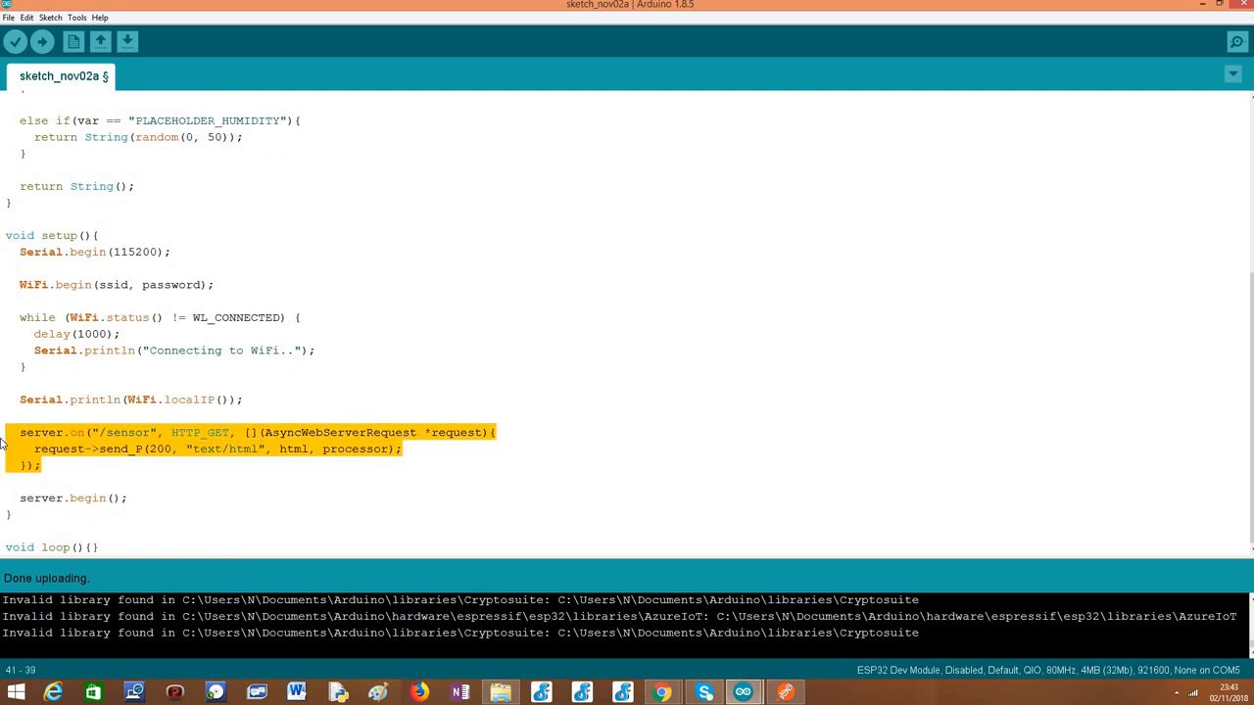
pyautogui.click(101, 433)
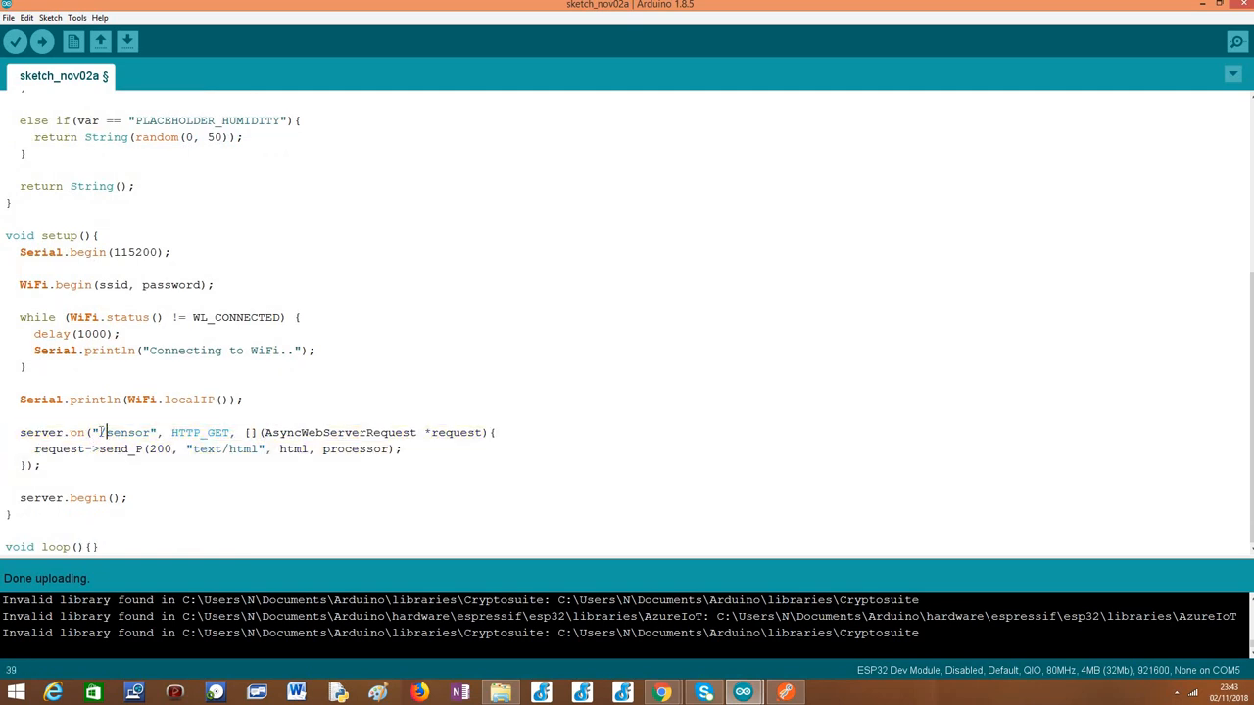
pyautogui.doubleClick(125, 433)
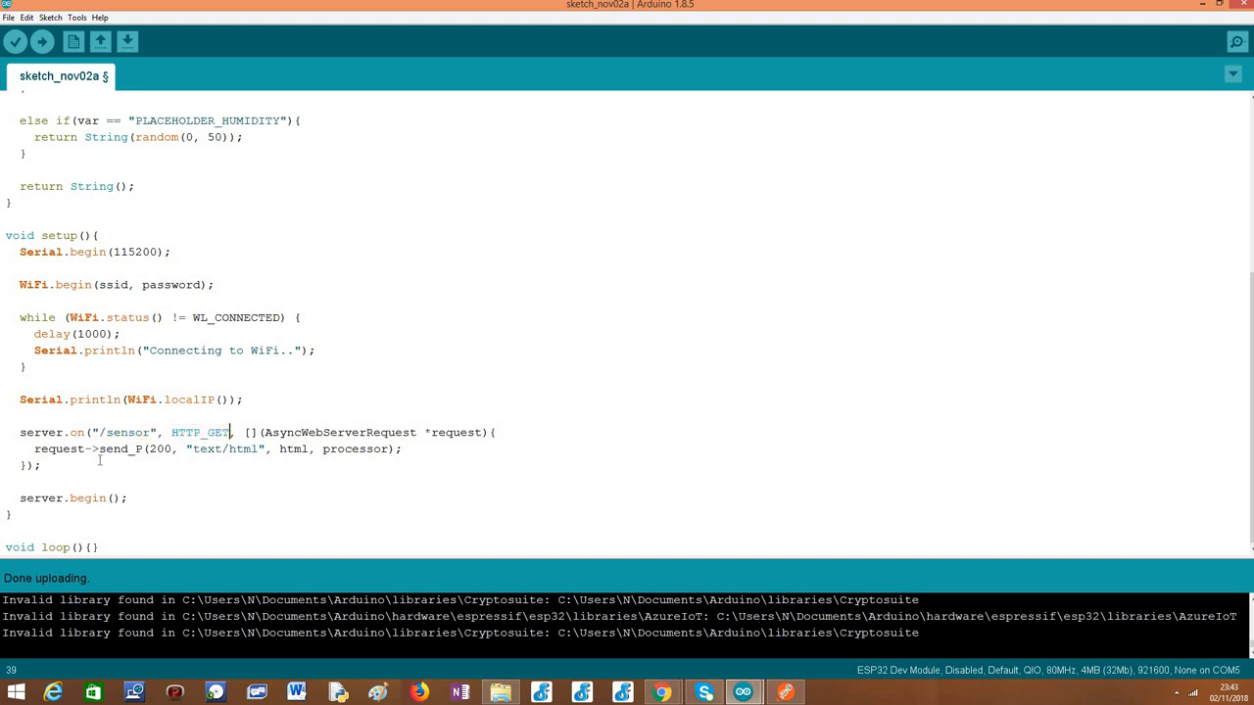
pyautogui.doubleClick(119, 449)
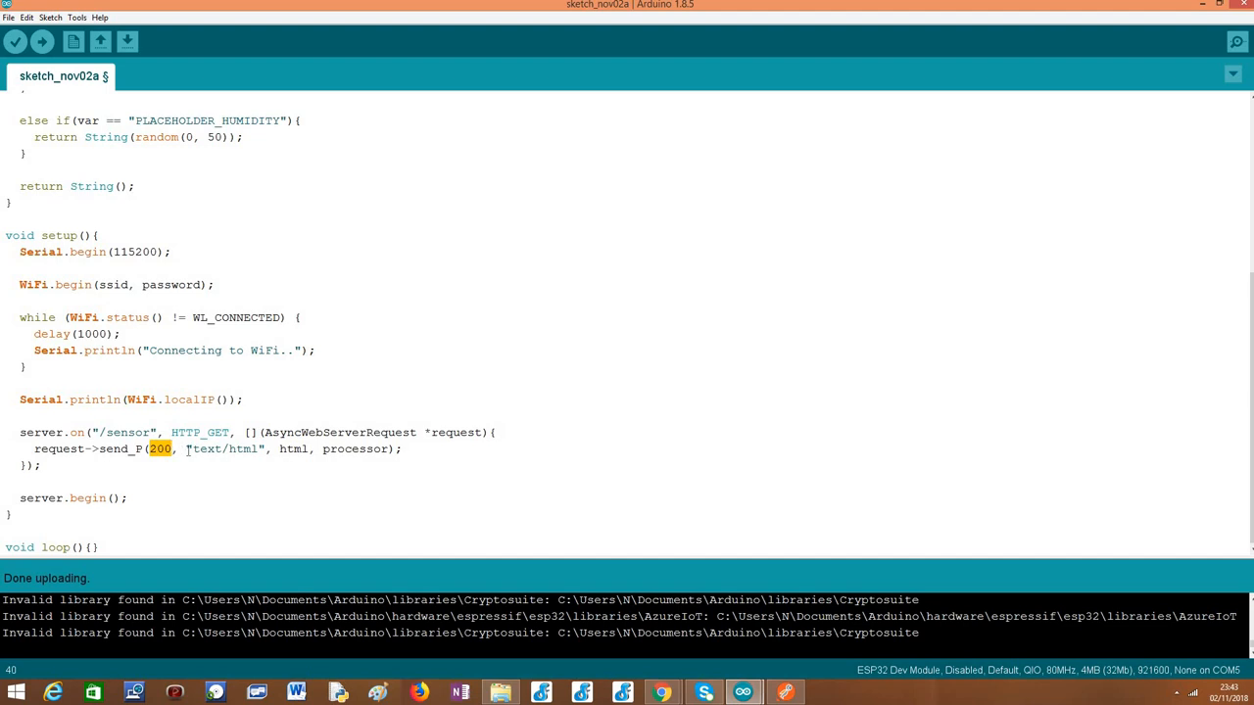
pyautogui.click(184, 449)
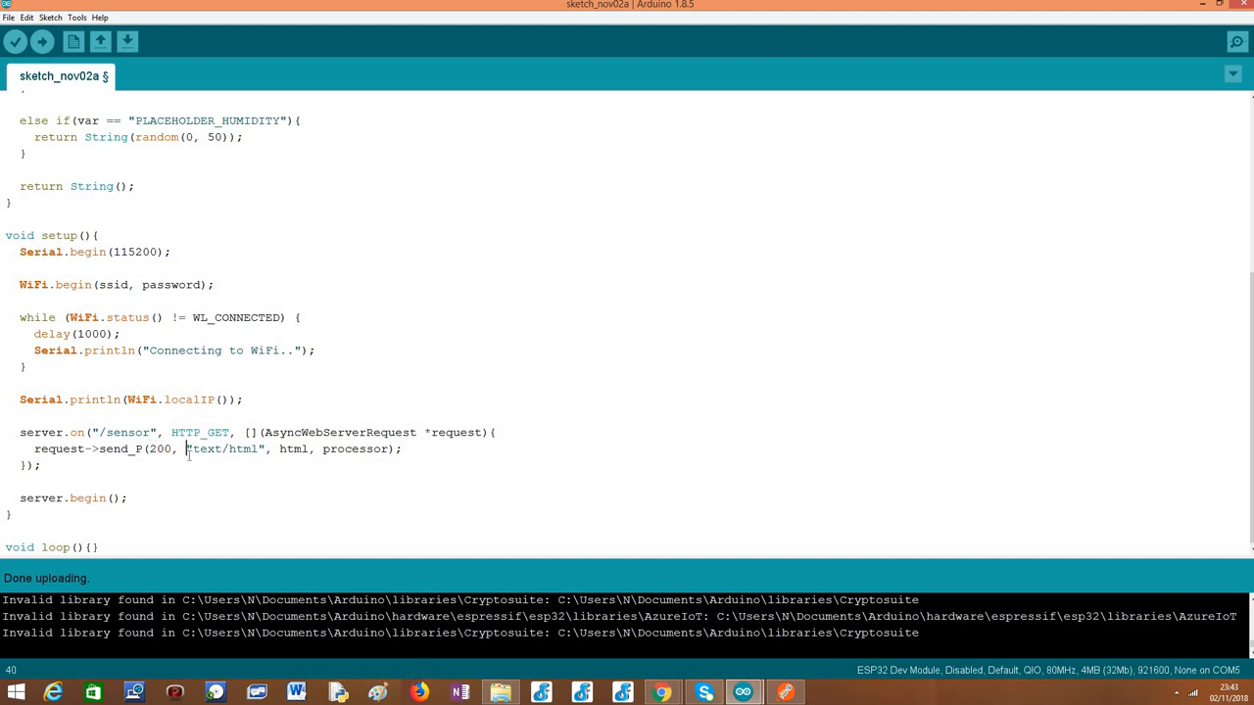
# Point out the 200 response's text/html content type and its html page and processor arguments.
pyautogui.doubleClick(225, 449)
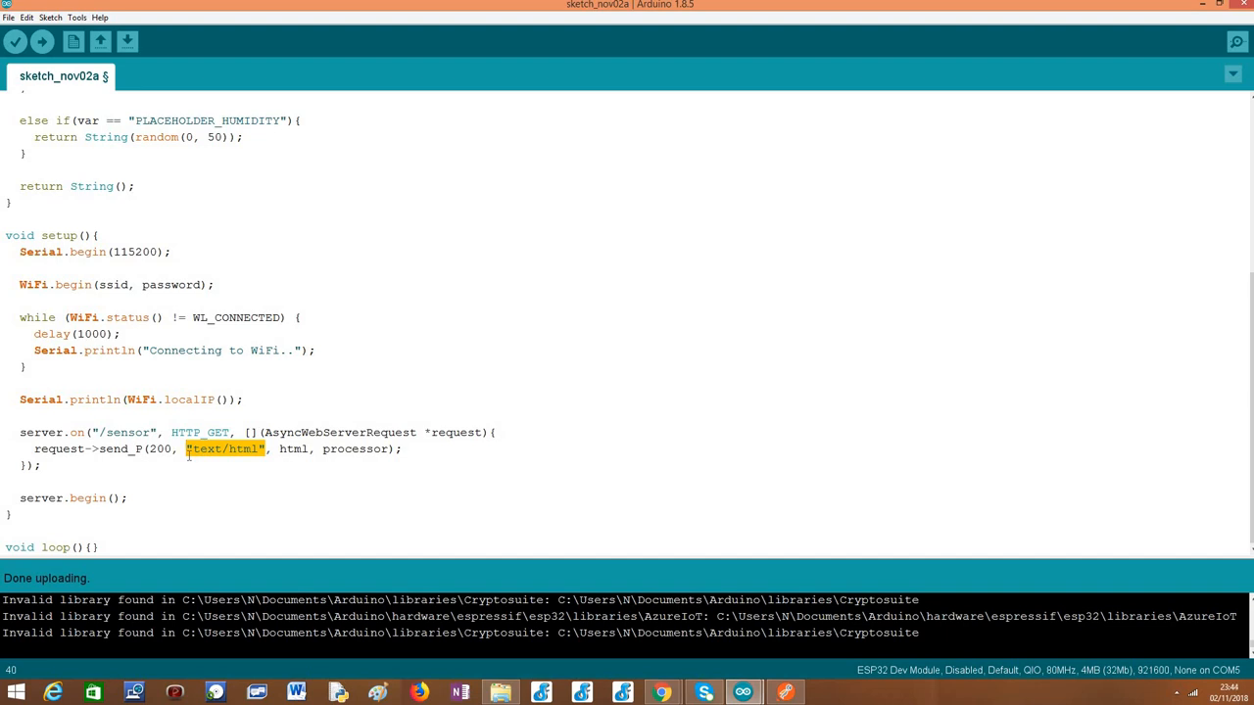
pyautogui.click(284, 449)
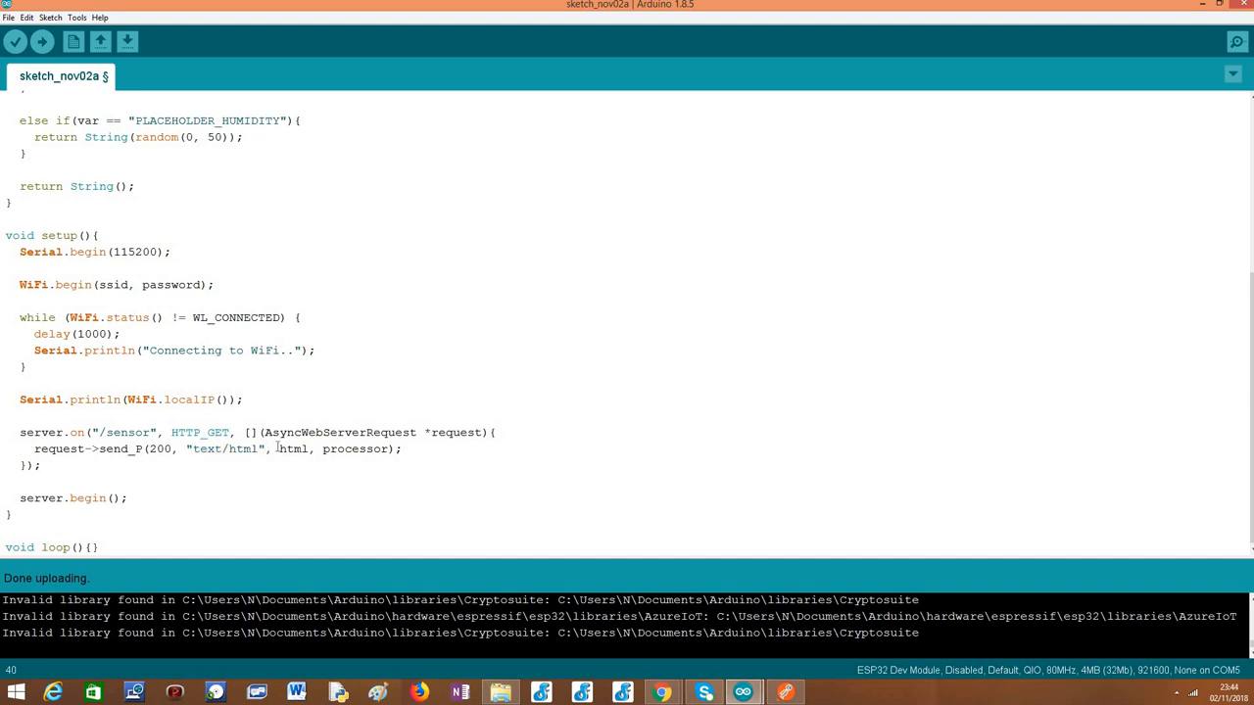
pyautogui.doubleClick(293, 448)
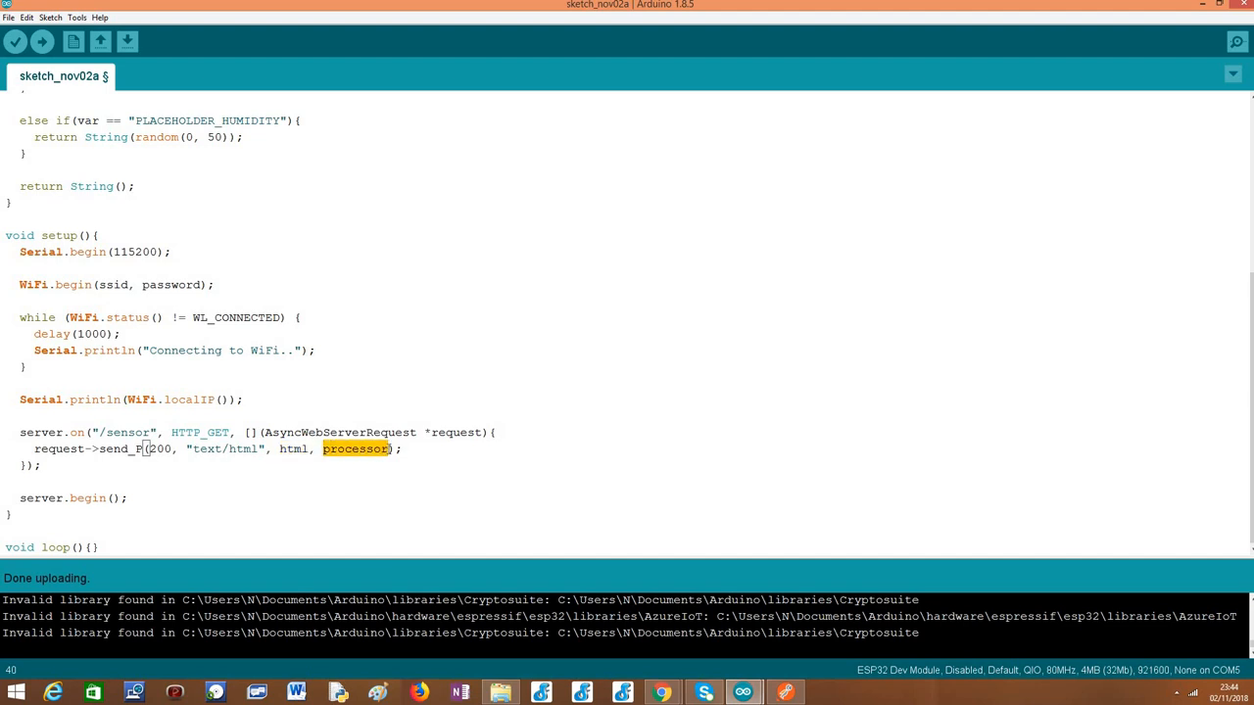
pyautogui.moveTo(388, 448); pyautogui.dragTo(278, 449)
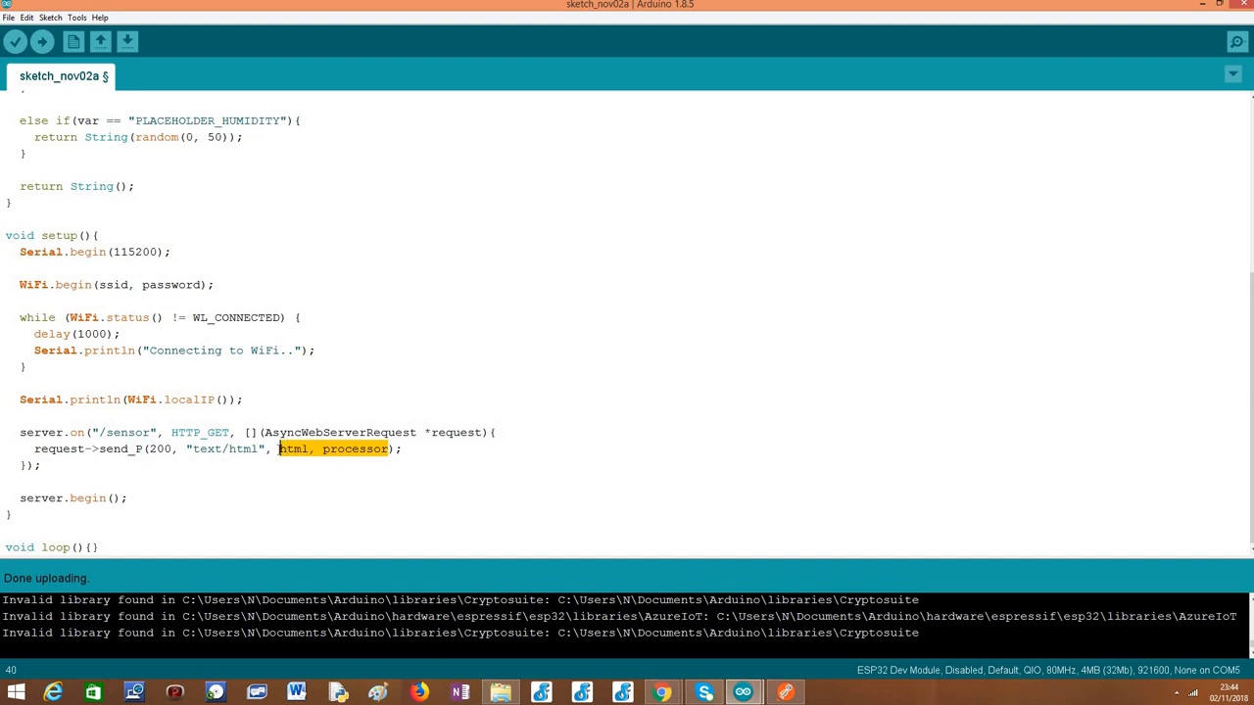
pyautogui.doubleClick(293, 449)
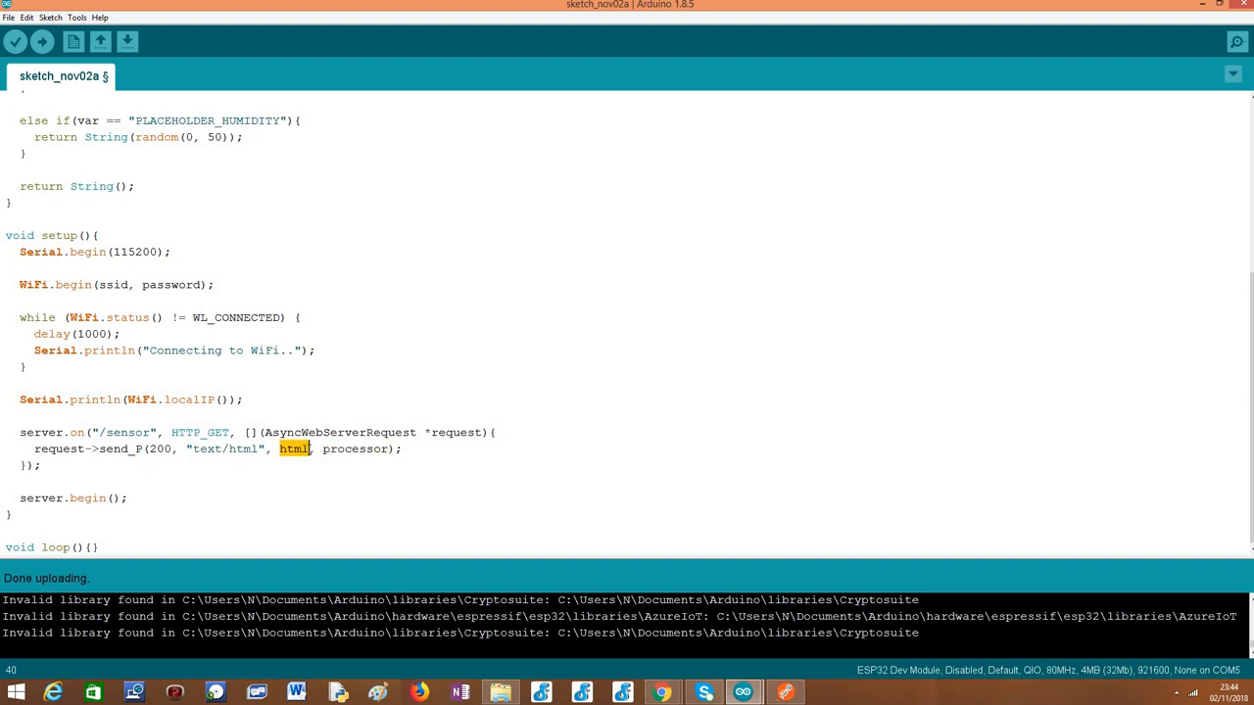
pyautogui.moveTo(309, 449)
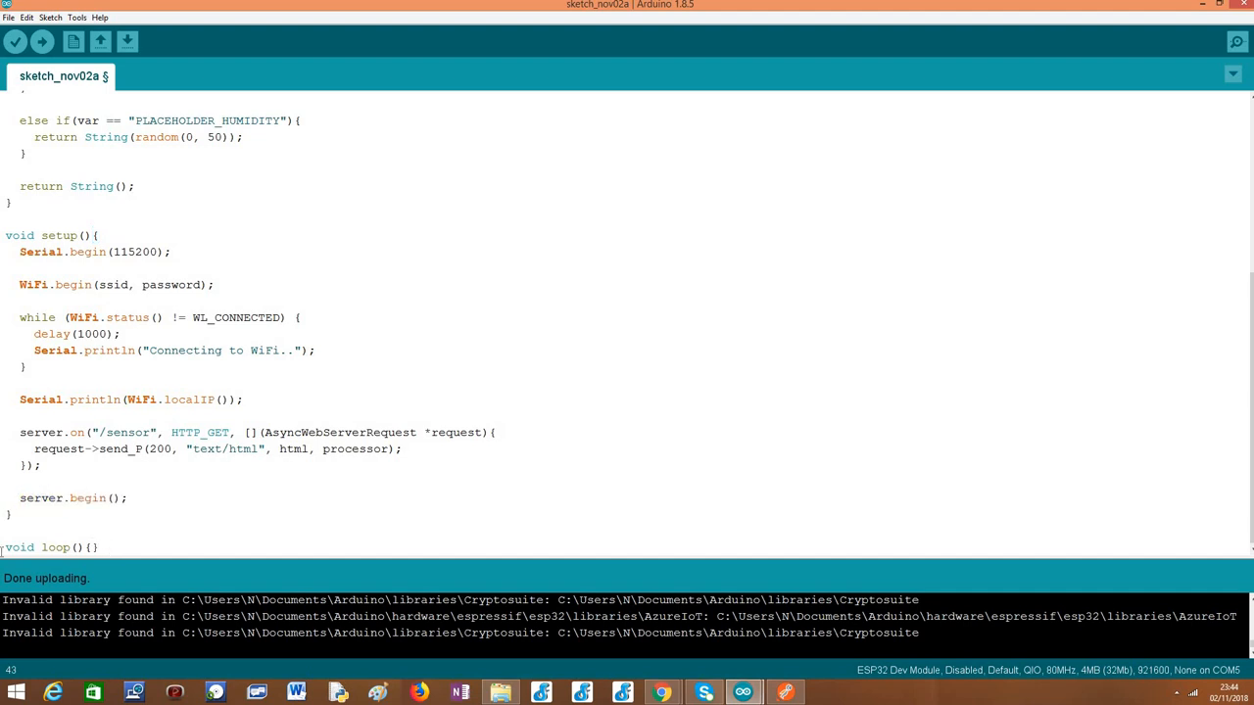
pyautogui.tripleClick(49, 546)
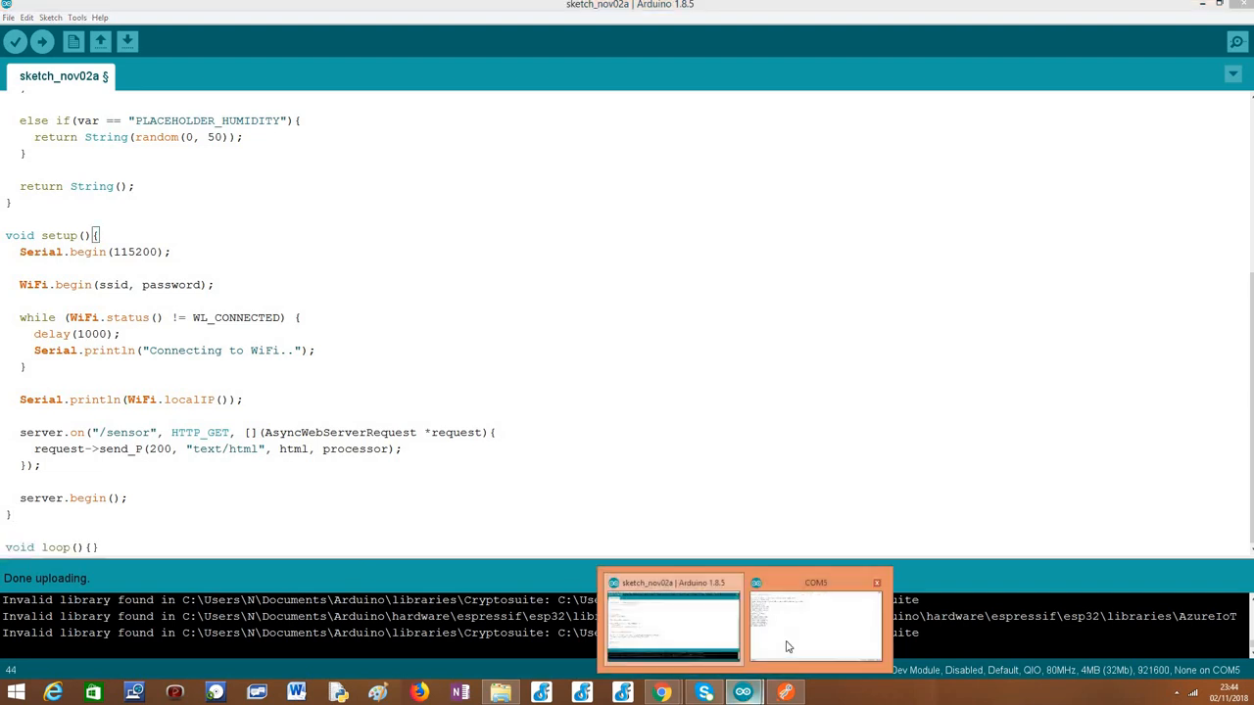
# Bring the COM5 Serial Monitor forward and highlight the ESP32 boot log and its 192.168.1.78 IP line.
pyautogui.click(815, 625)
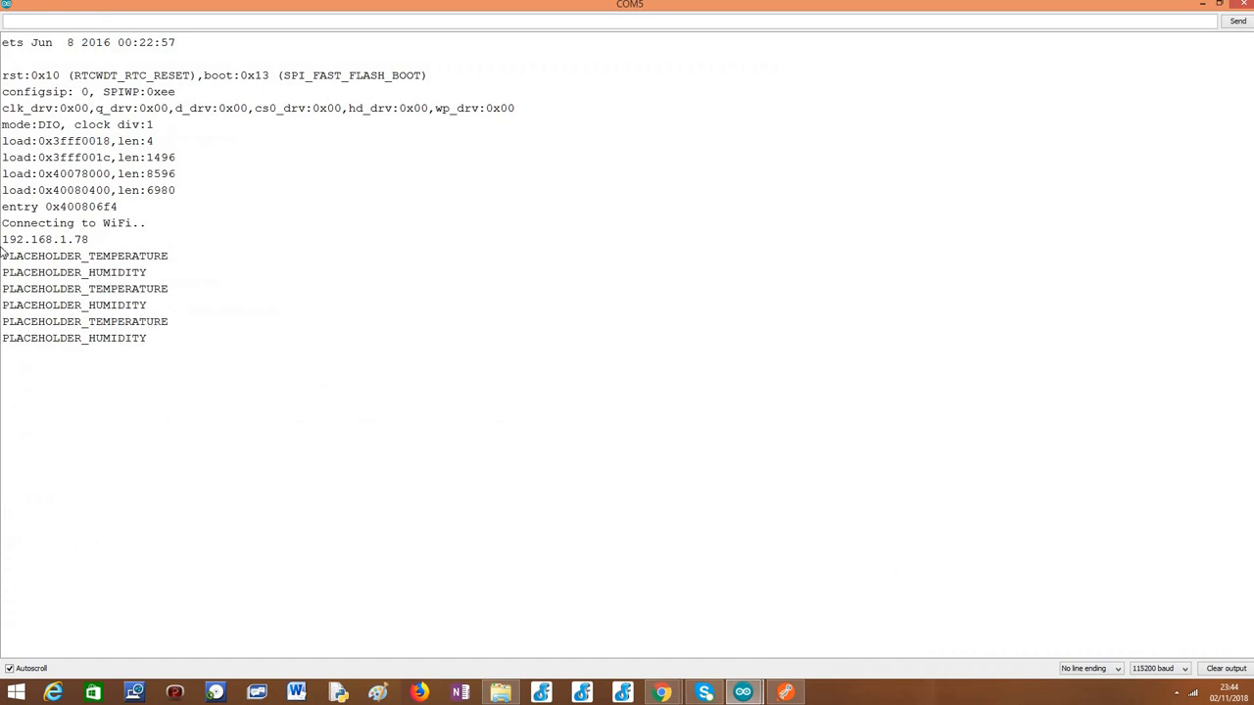
pyautogui.moveTo(2, 239); pyautogui.dragTo(147, 337)
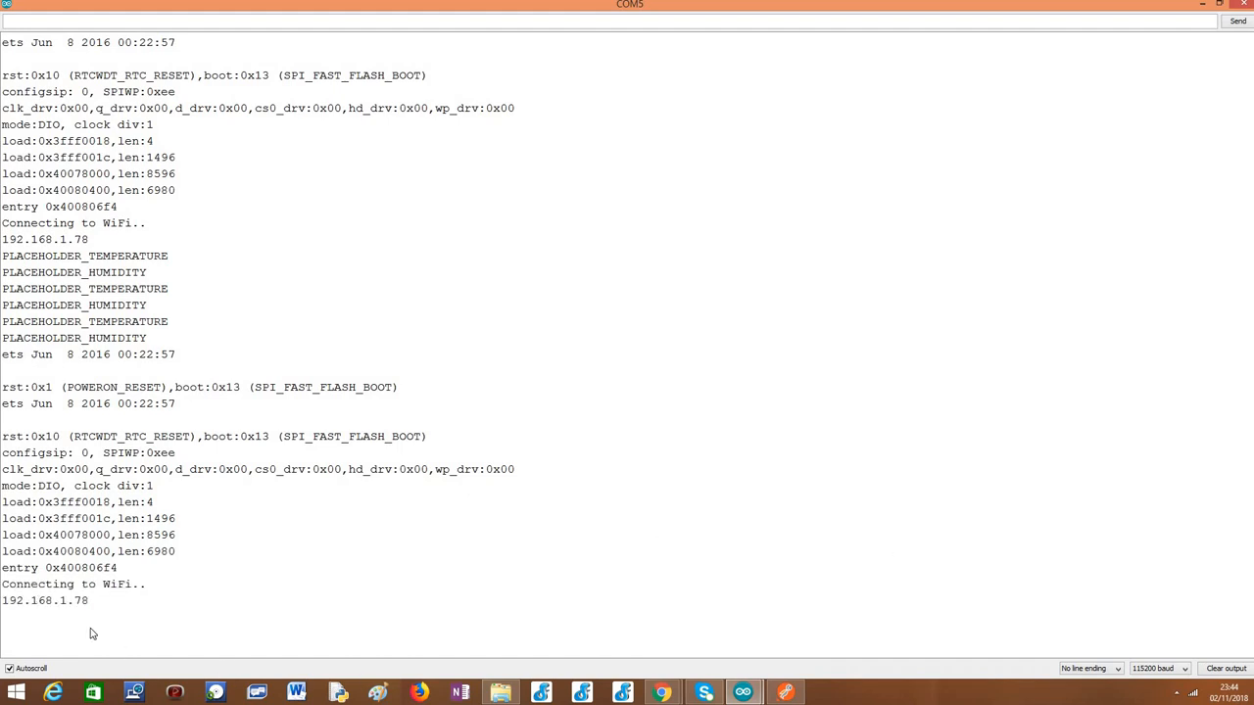
pyautogui.doubleClick(75, 584)
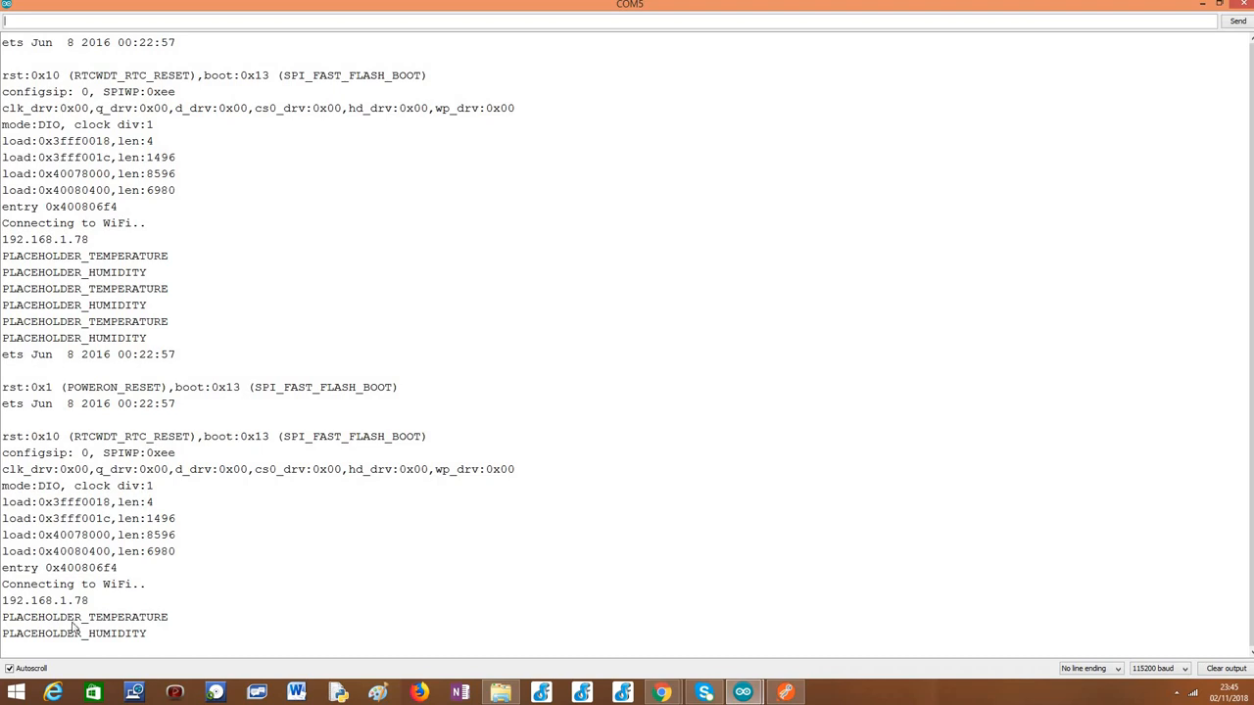
# Highlight the PLACEHOLDER_TEMPERATURE and PLACEHOLDER_HUMIDITY log lines, then select the whole batch of new placeholder lines.
pyautogui.doubleClick(84, 617)
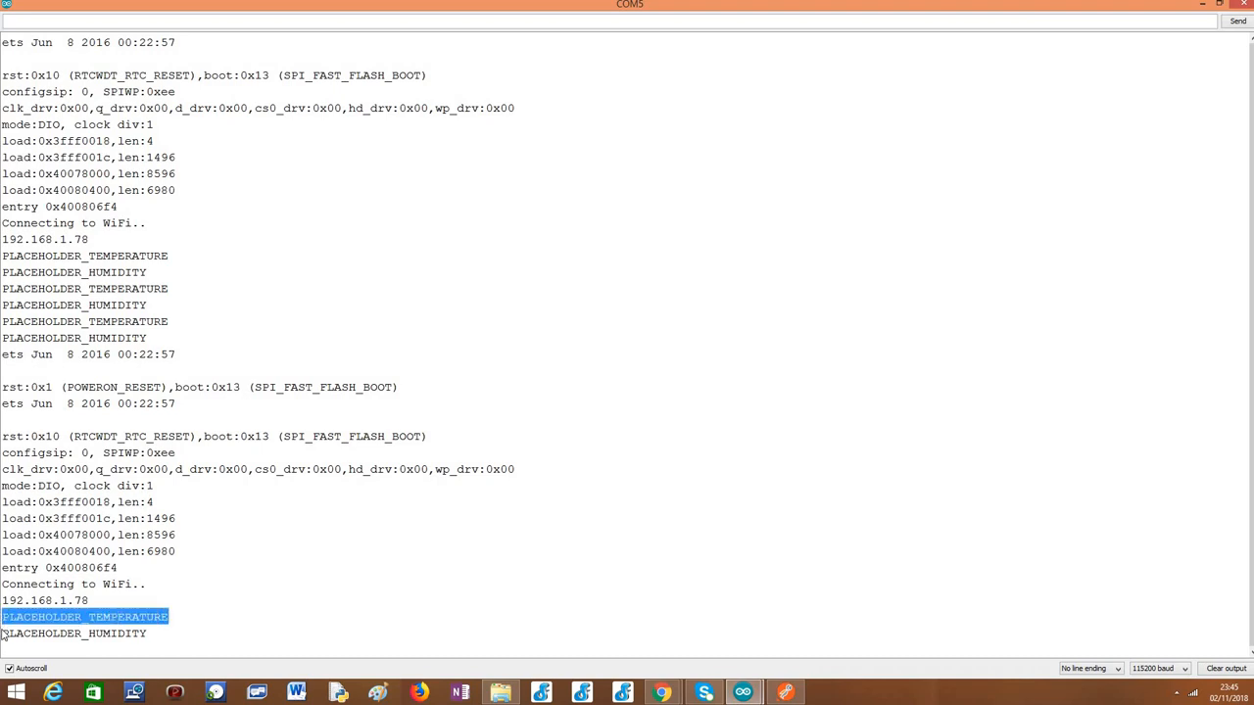
pyautogui.click(74, 633)
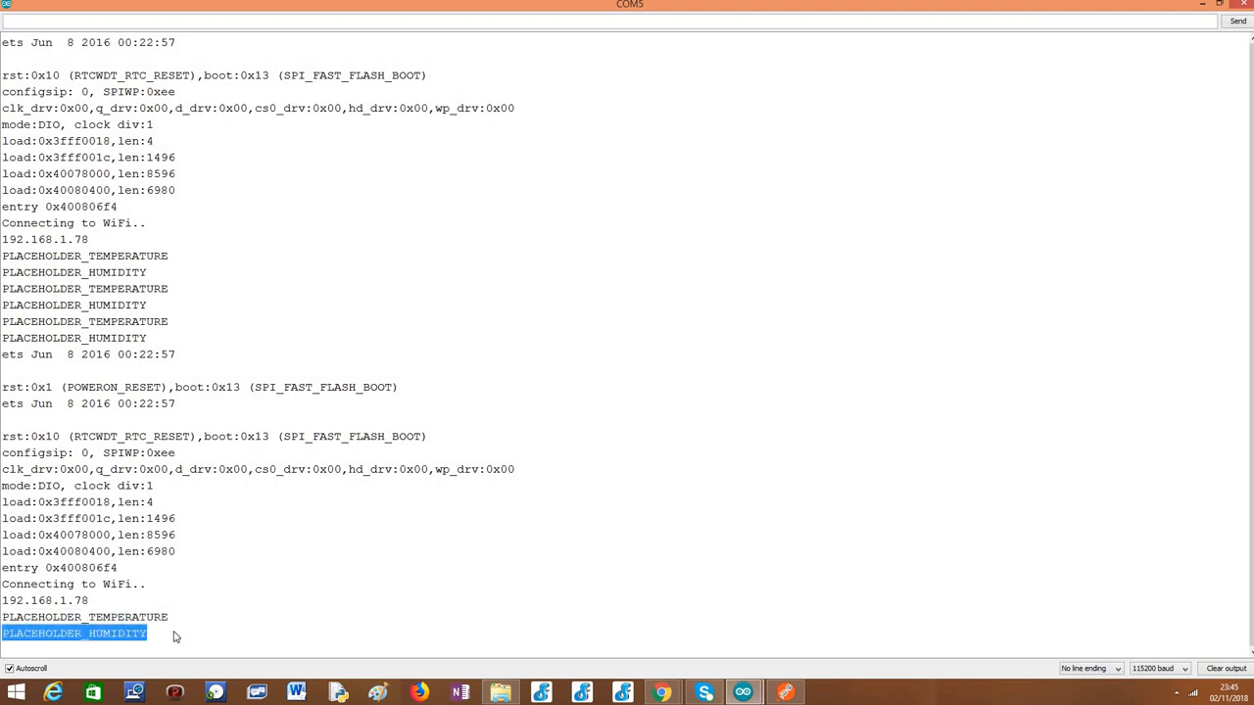
pyautogui.click(172, 635)
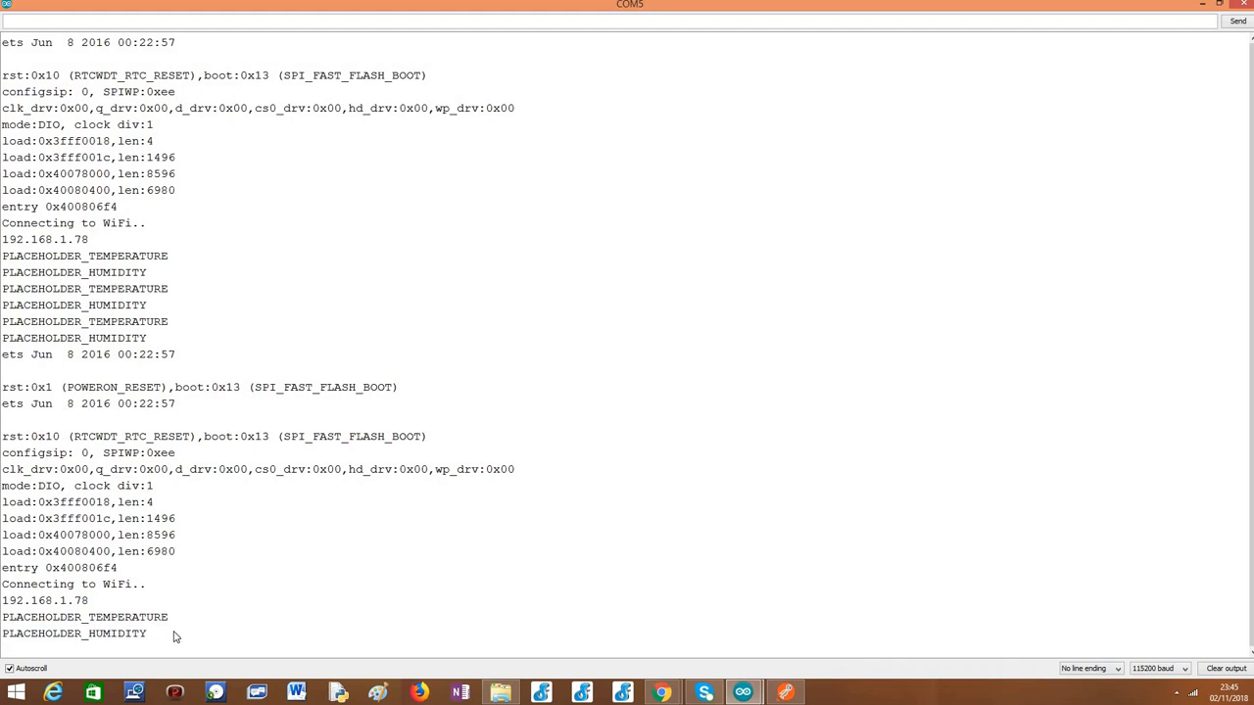
pyautogui.moveTo(2, 617); pyautogui.dragTo(149, 635)
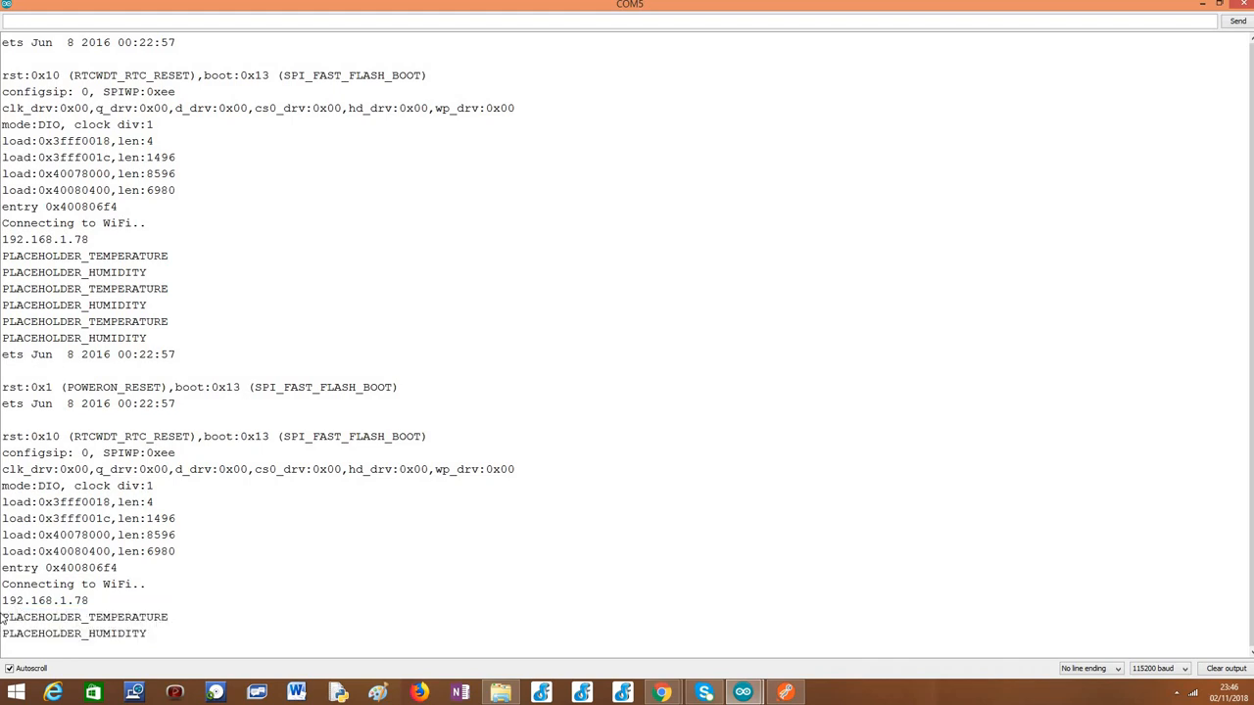
pyautogui.doubleClick(84, 617)
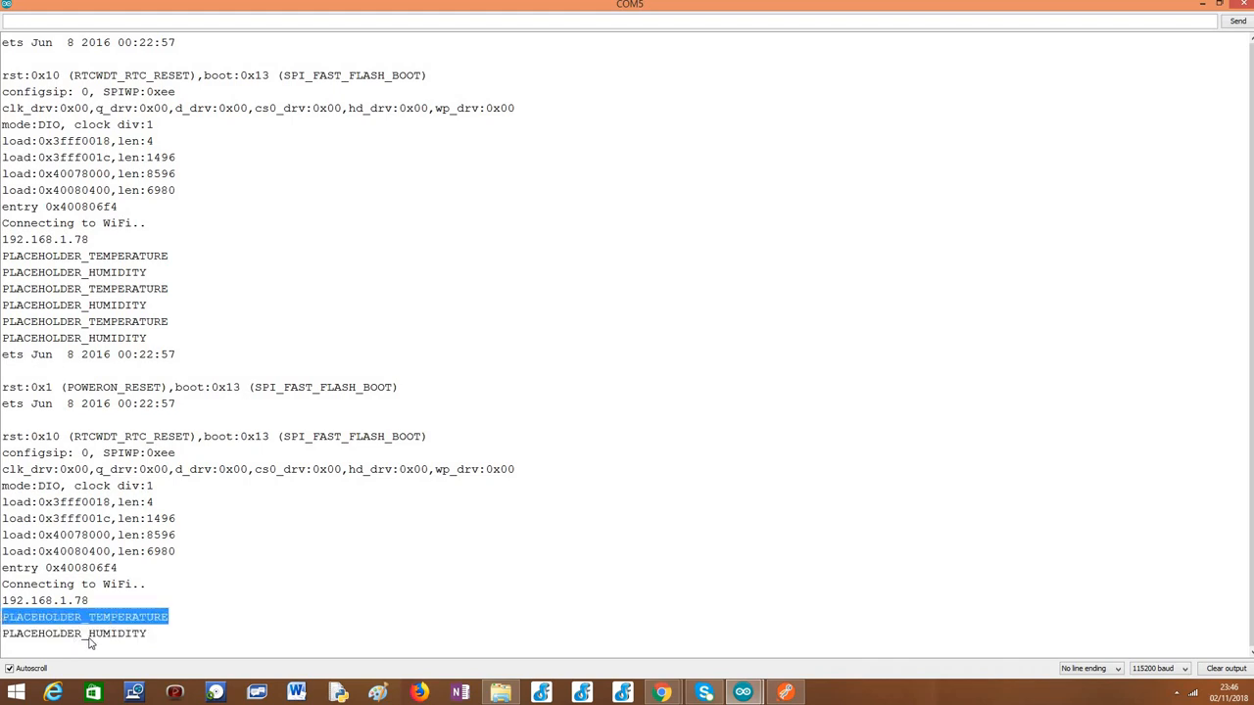
pyautogui.click(84, 615)
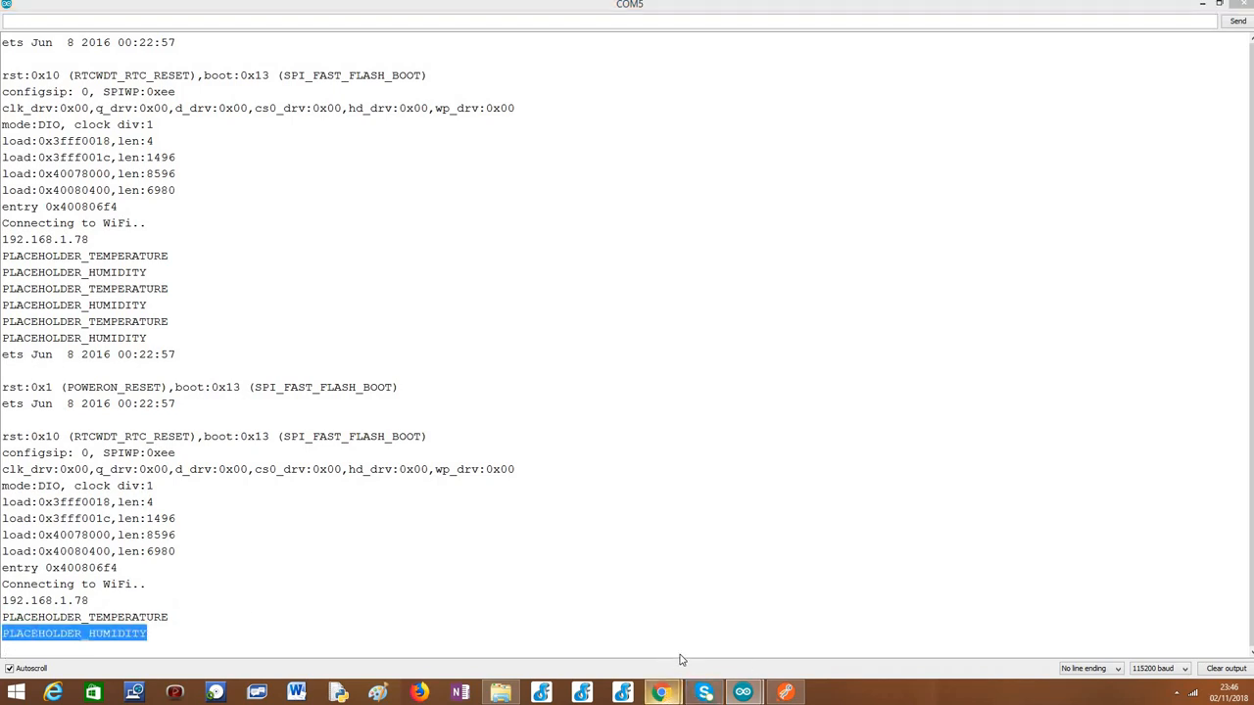
pyautogui.click(662, 694)
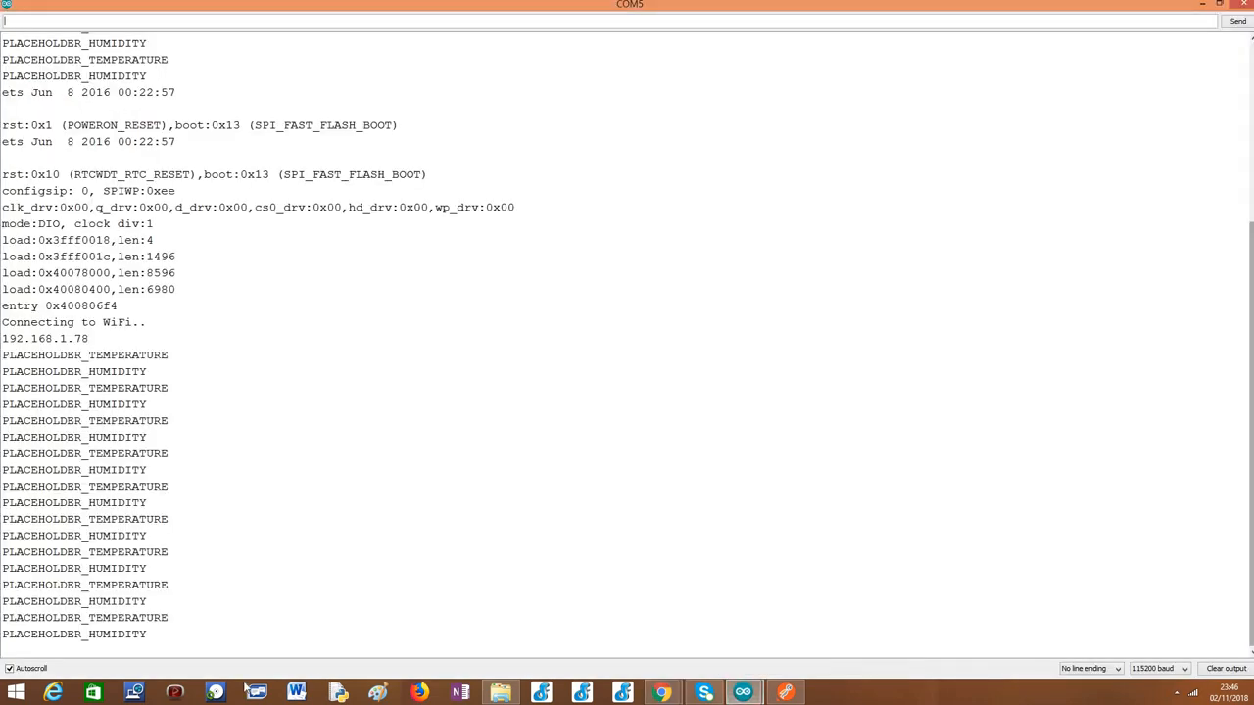
pyautogui.moveTo(9, 337); pyautogui.dragTo(147, 637)
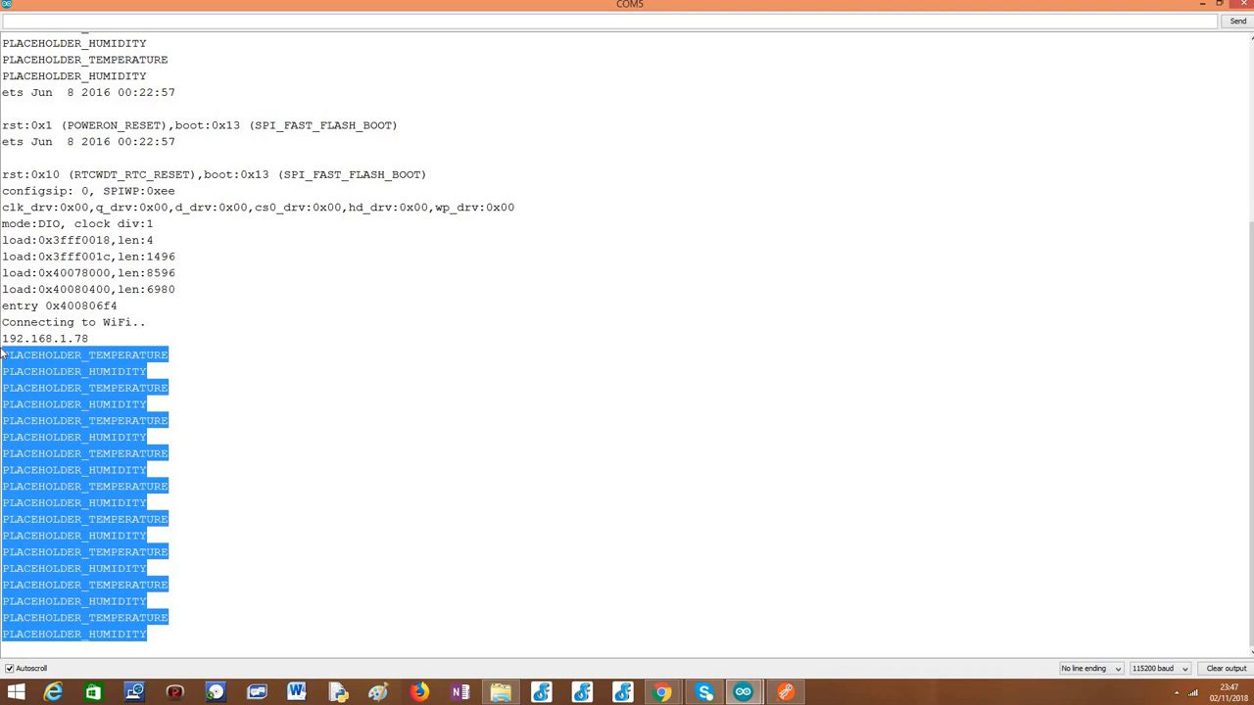
pyautogui.moveTo(395, 382)
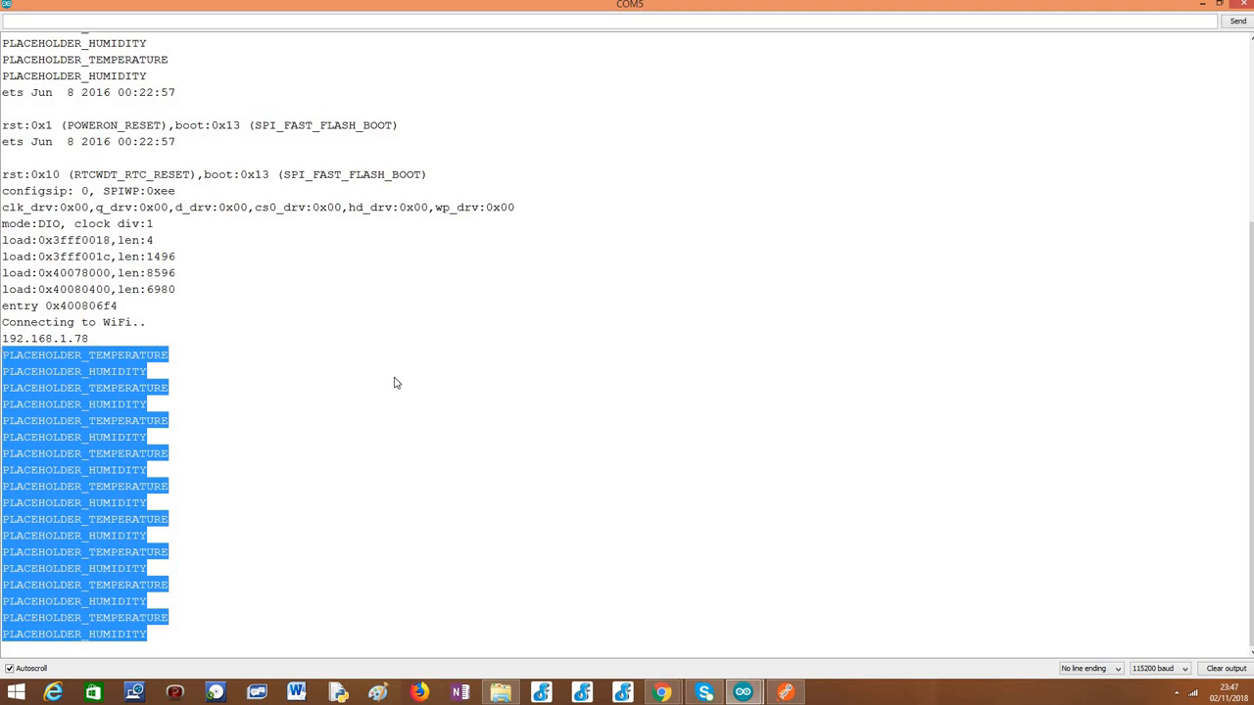